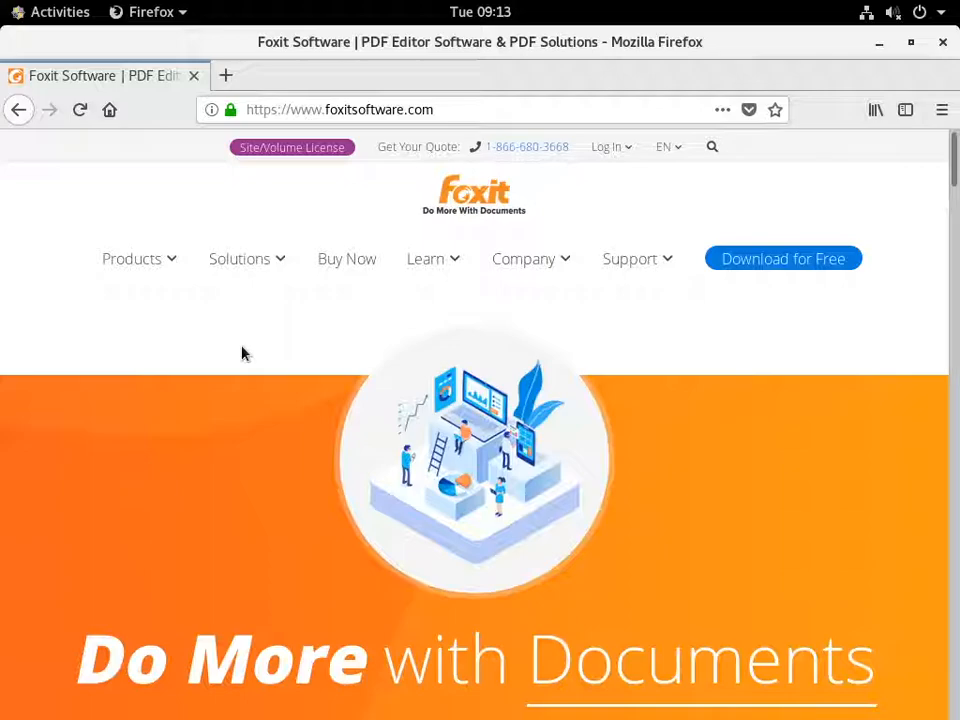
pyautogui.moveTo(584, 296)
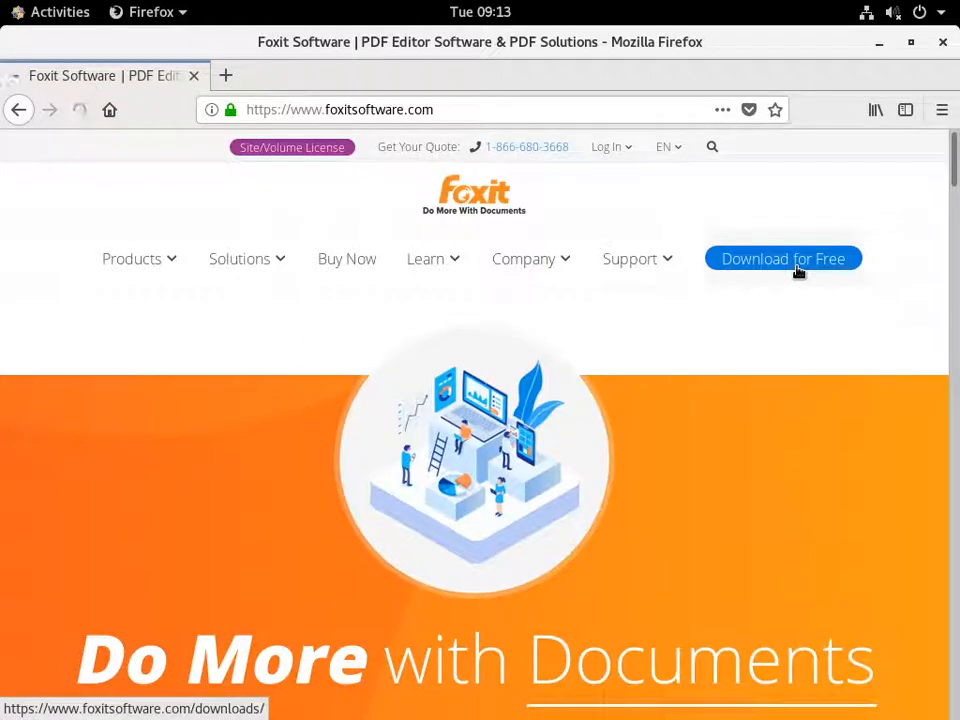
# - Reach Foxit's PDF Software Download Center and scroll to the Foxit Reader listing
pyautogui.click(784, 258)
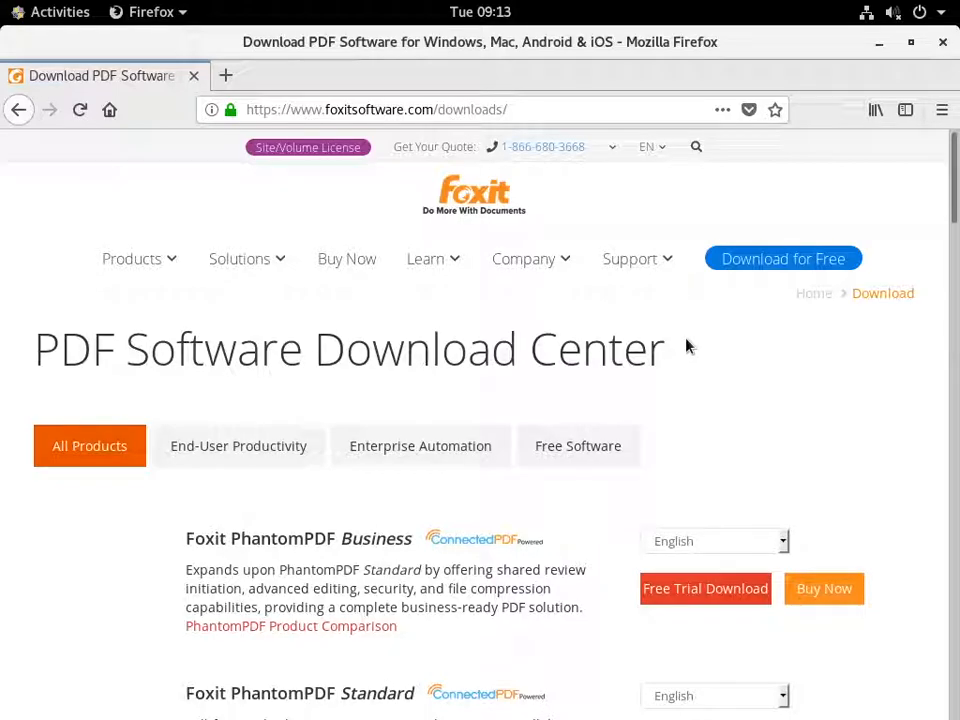
pyautogui.scroll(-3)
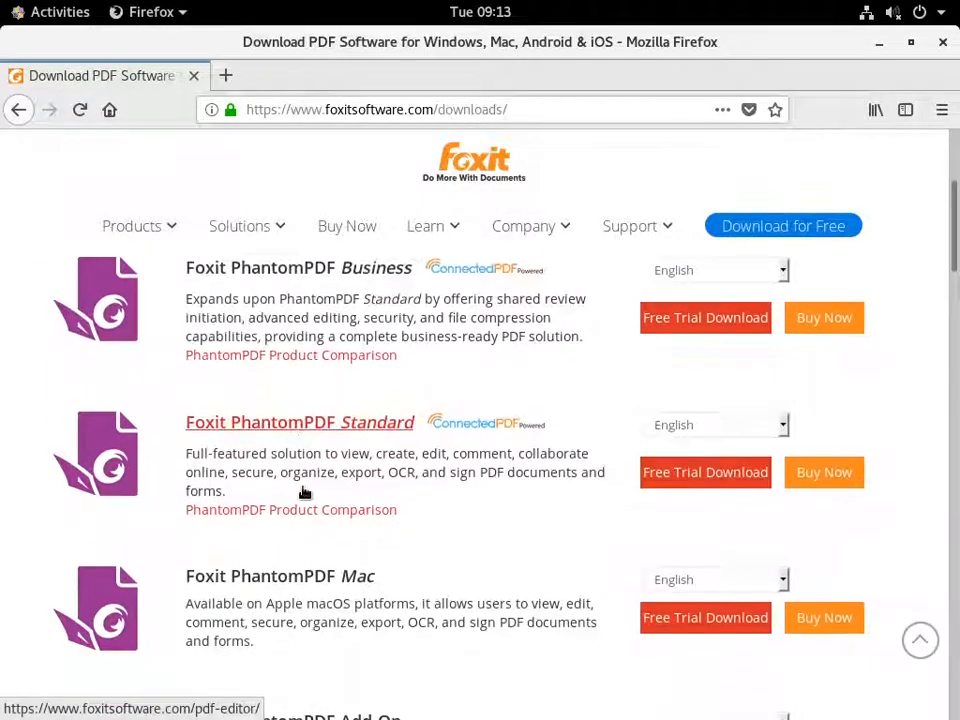
pyautogui.scroll(-3)
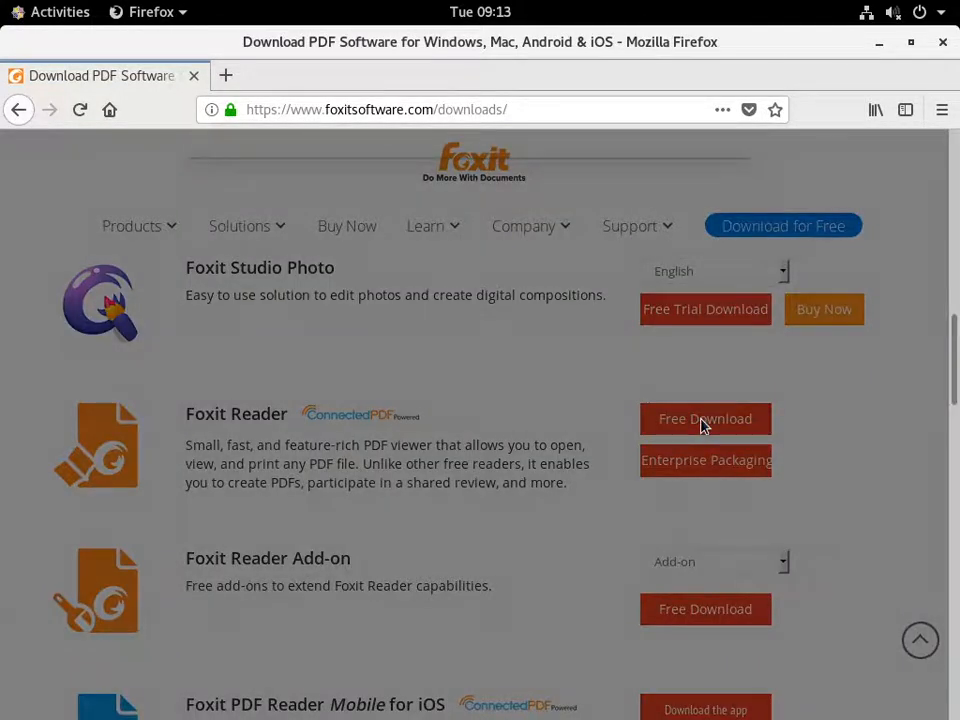
# - Download Foxit Reader for the Linux (64-bit) platform via Free Download
pyautogui.click(704, 418)
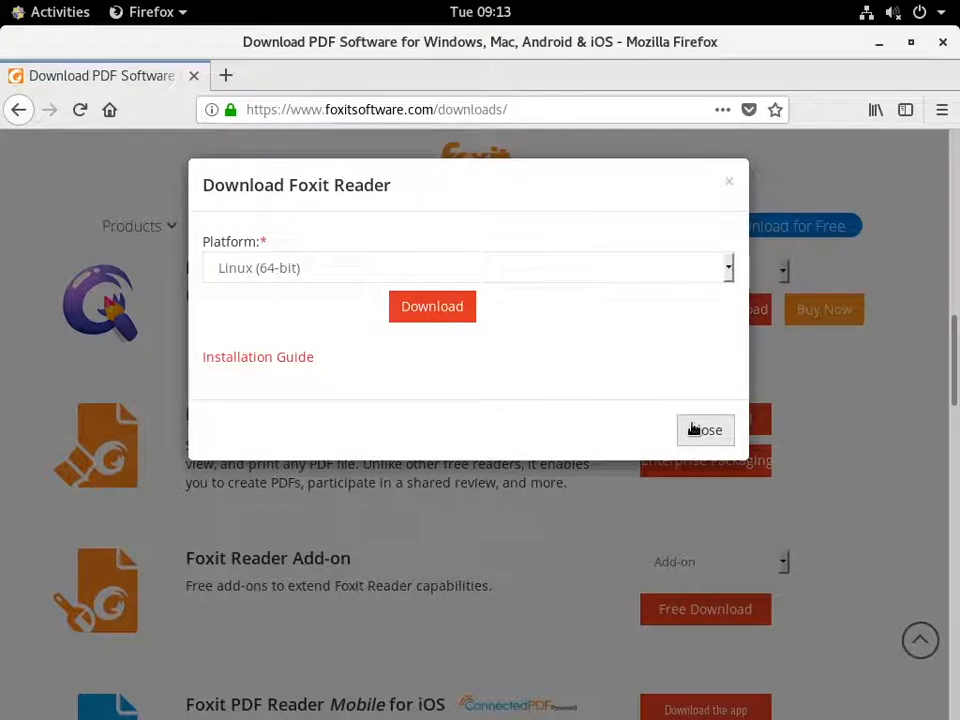
pyautogui.moveTo(332, 268)
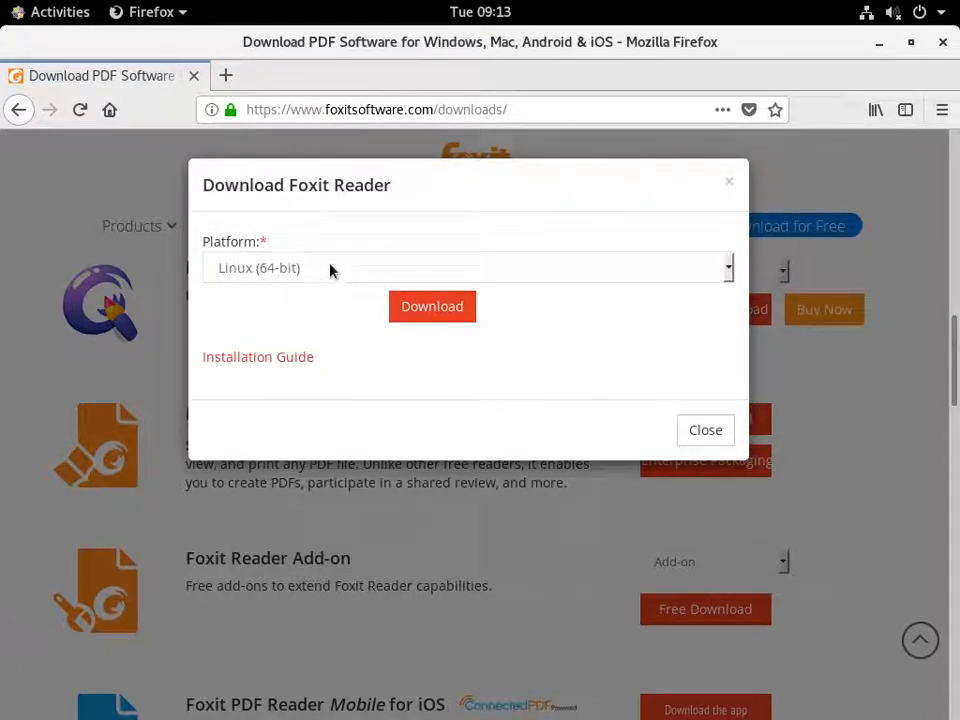
pyautogui.click(464, 268)
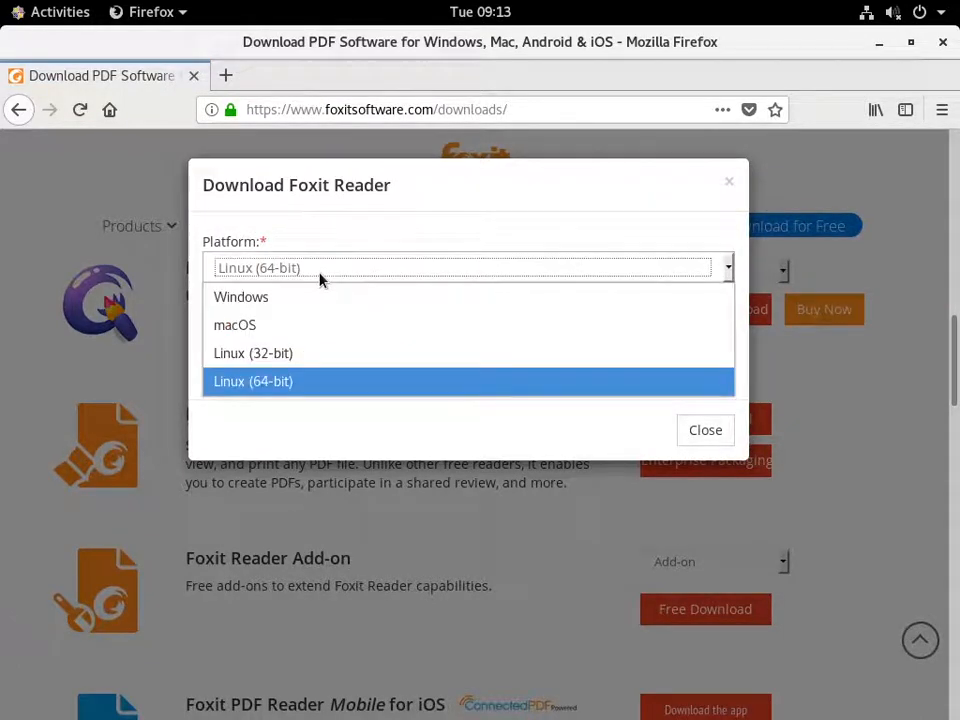
pyautogui.click(252, 380)
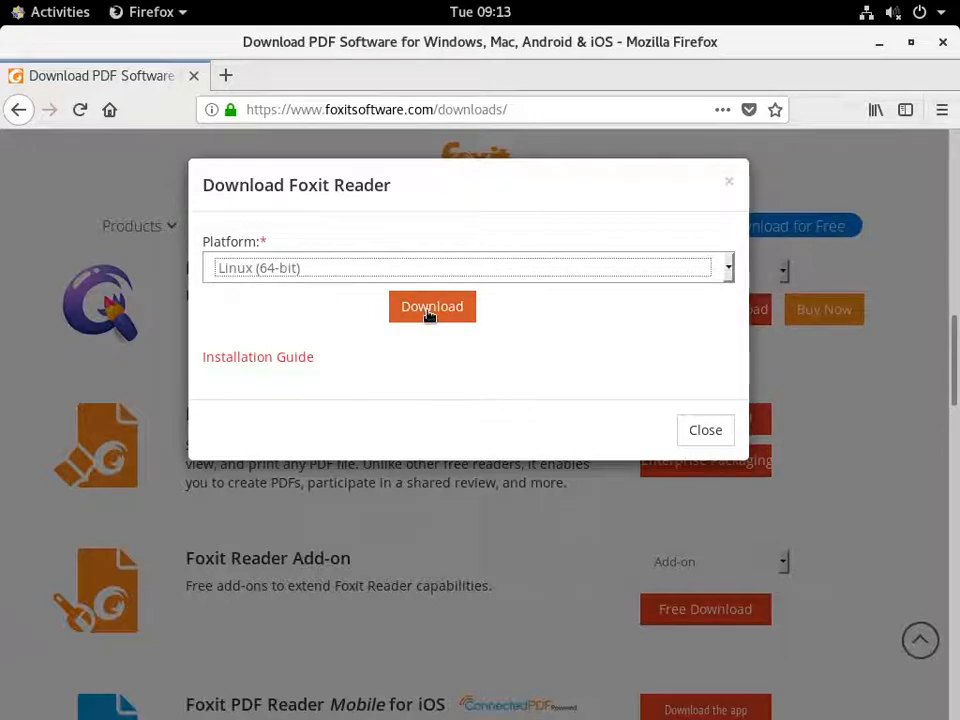
pyautogui.click(432, 306)
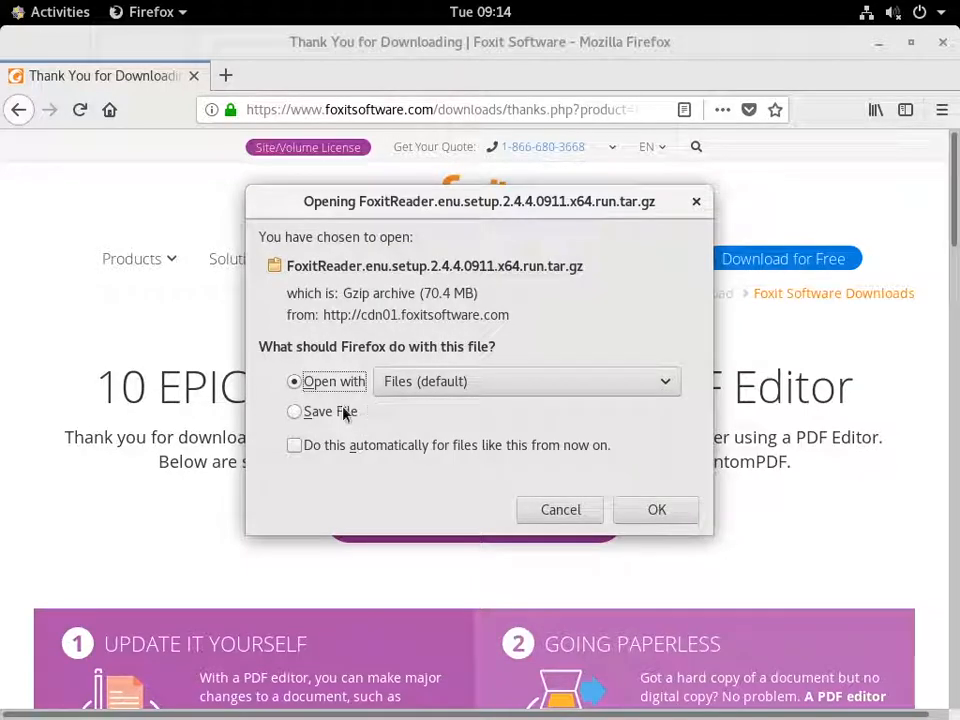
# - Save the FoxitReader .run.tar.gz archive and launch Files from the GNOME dash
pyautogui.click(294, 412)
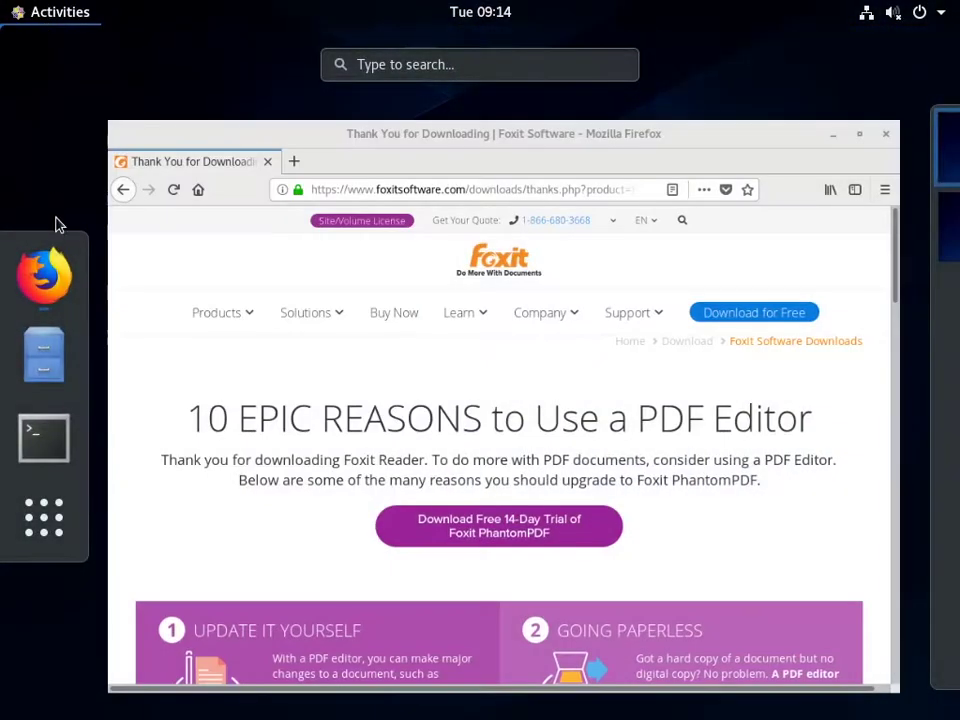
pyautogui.click(44, 356)
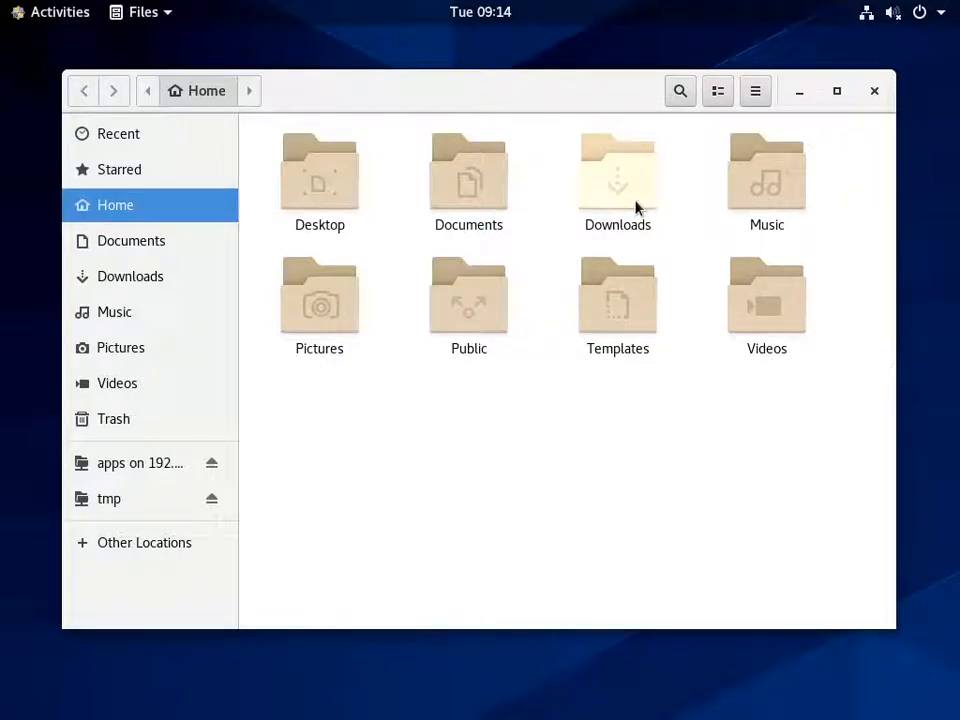
# - Enter Downloads and bring up the context menu of the extracted FoxitReader folder
pyautogui.doubleClick(616, 172)
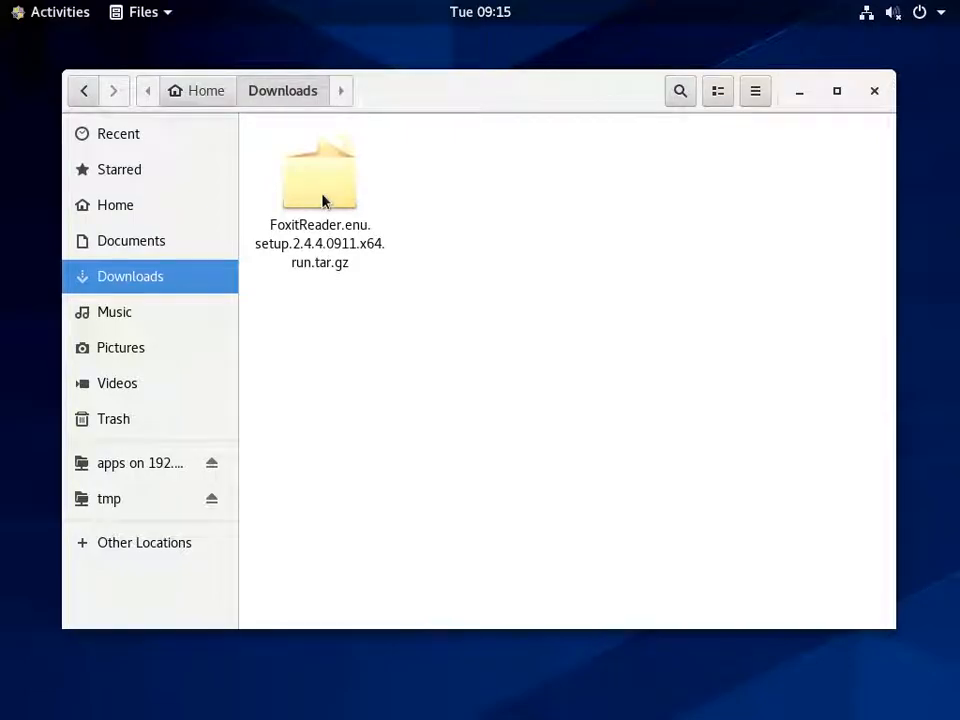
pyautogui.click(320, 168)
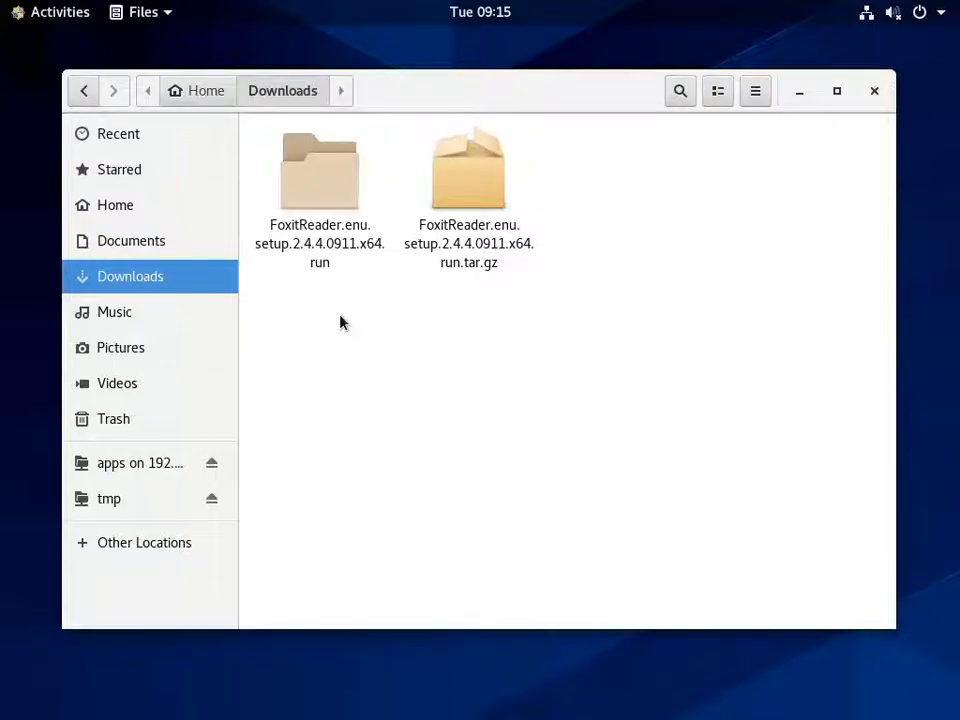
pyautogui.rightClick(320, 170)
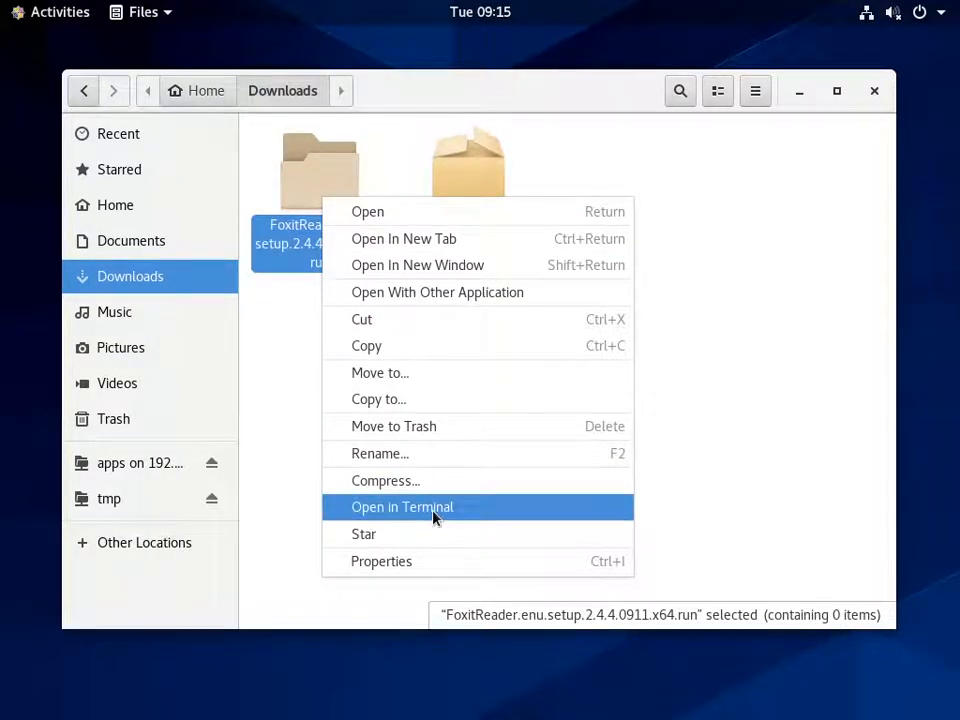
# - In a terminal at the extracted folder, list files and run the FoxitReader .run installer with sudo
pyautogui.click(402, 508)
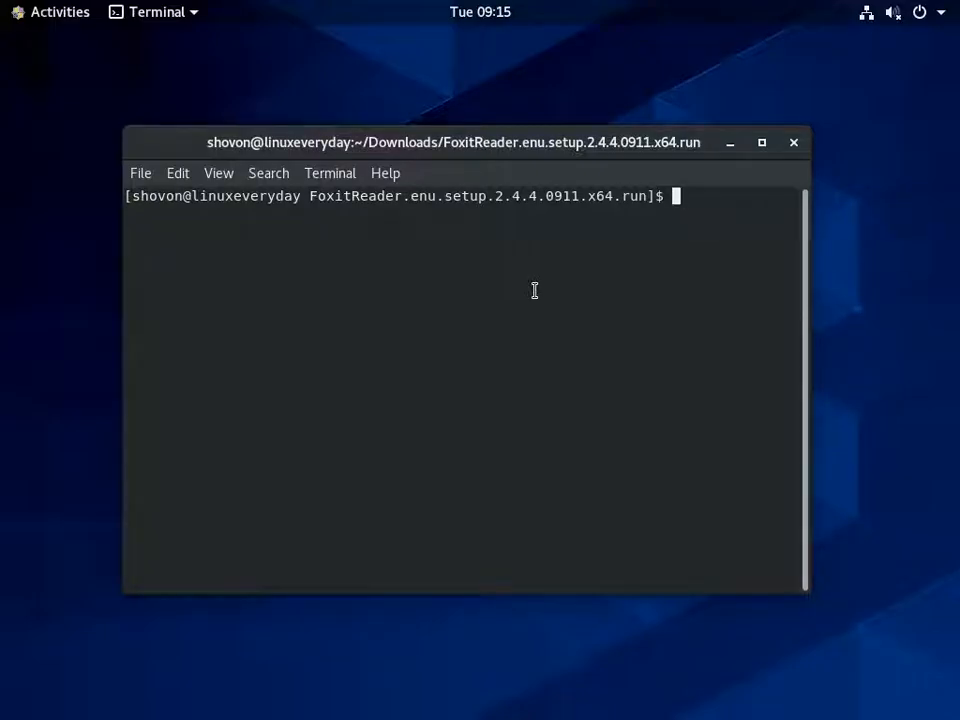
pyautogui.write('ls')
pyautogui.write('sudo .')
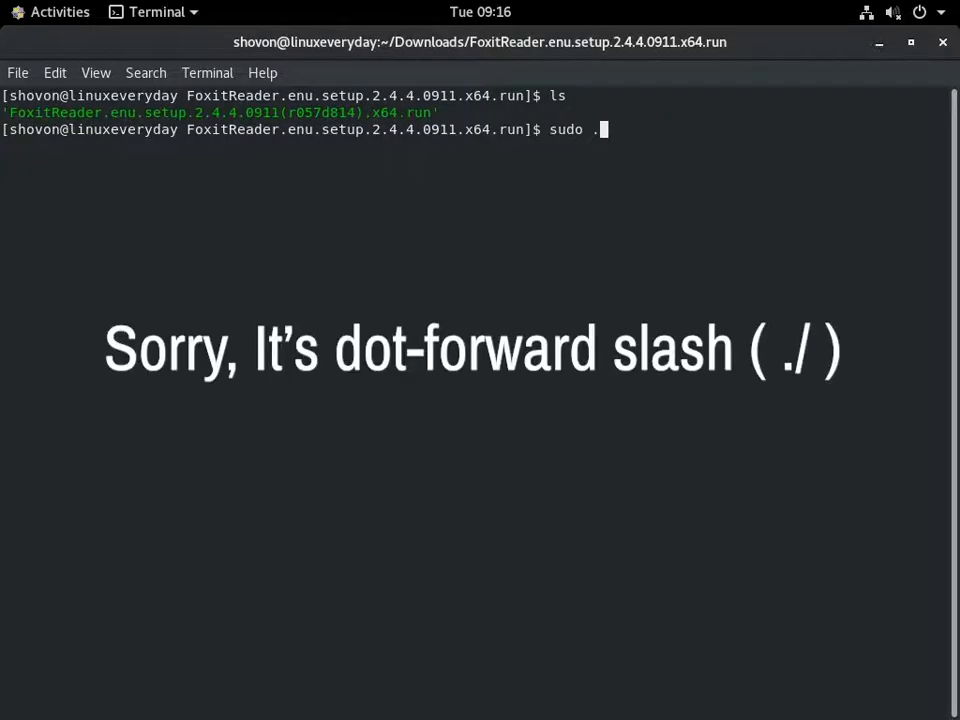
pyautogui.write('/Fox')
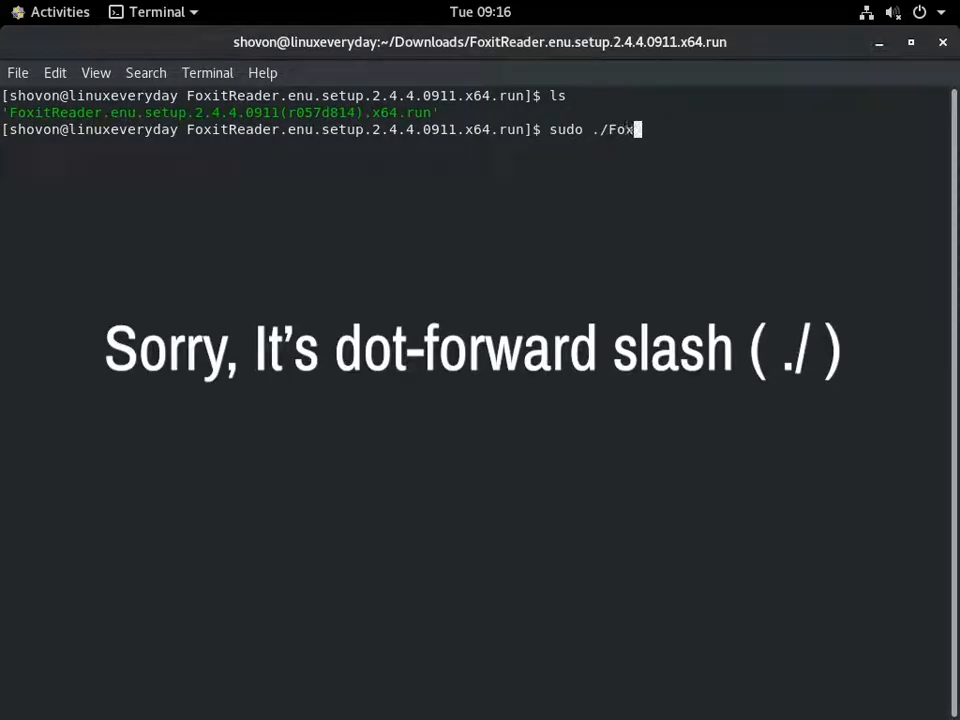
pyautogui.write('it')
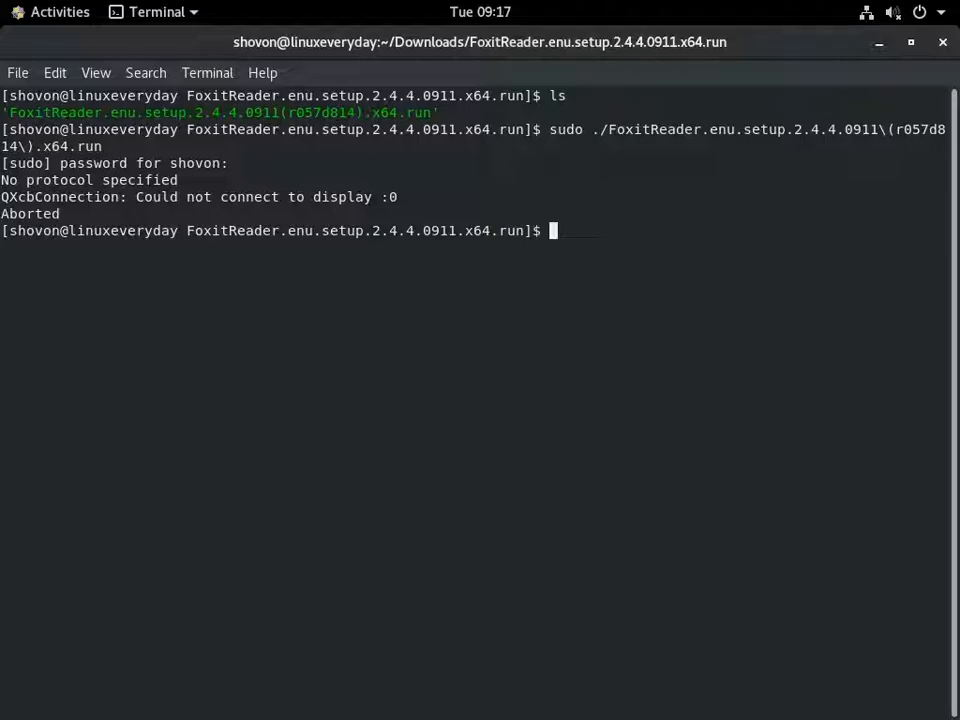
# - Allow all display clients with xhost + and rerun the installer with sudo
pyautogui.write('xhost +')
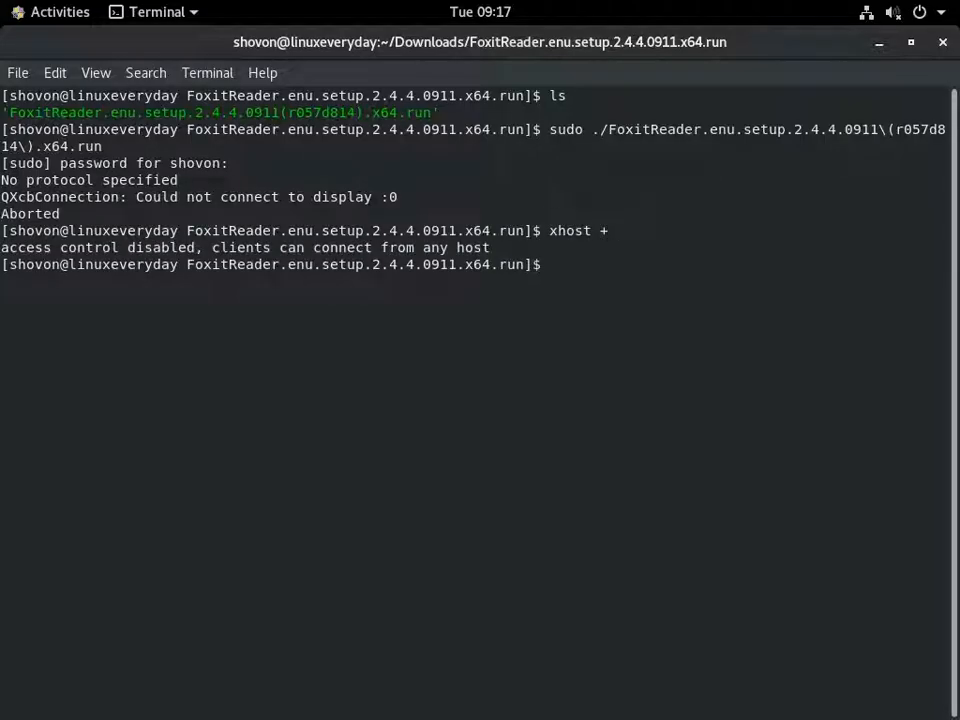
pyautogui.moveTo(578, 274)
pyautogui.write('sudo ./FoxitReader.enu.setup.2.4.4.0911\\(r057d814\\).x64.run')
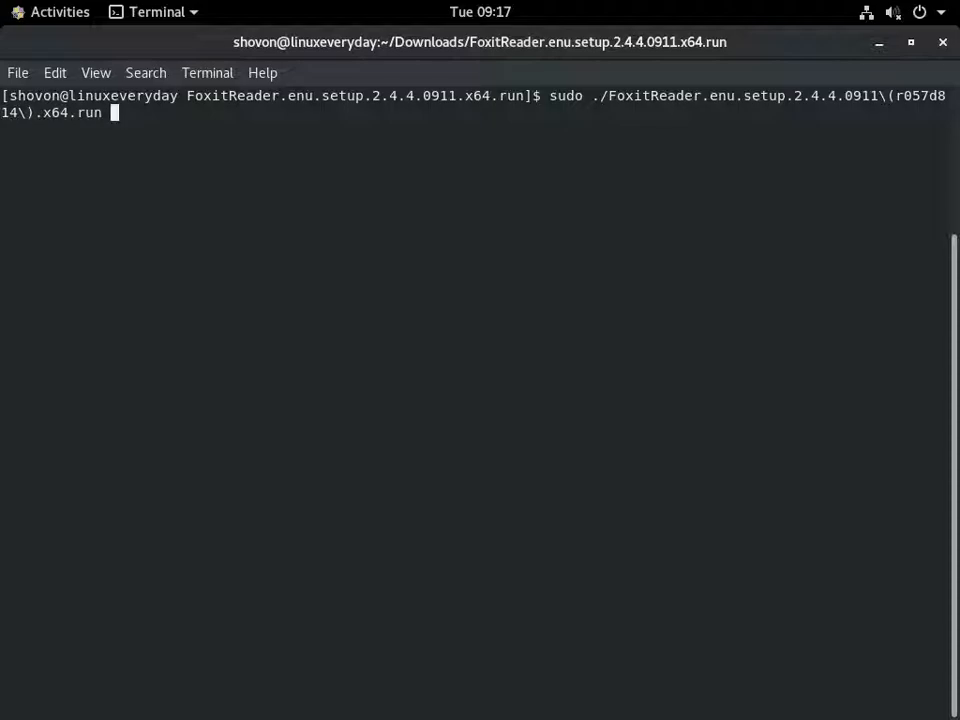
pyautogui.press('Return')
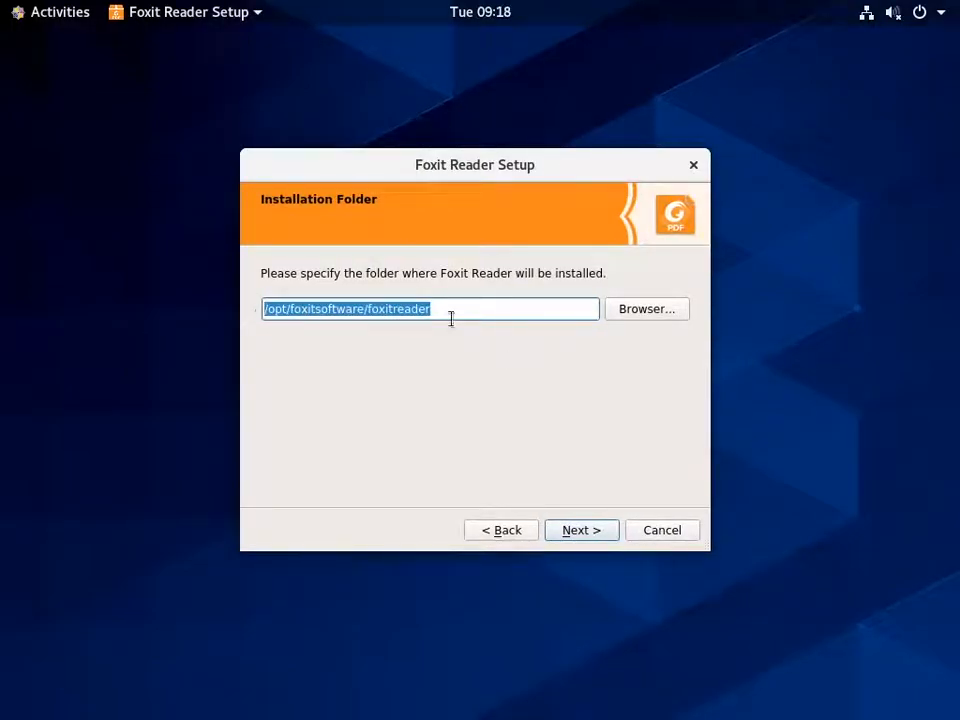
pyautogui.moveTo(494, 376)
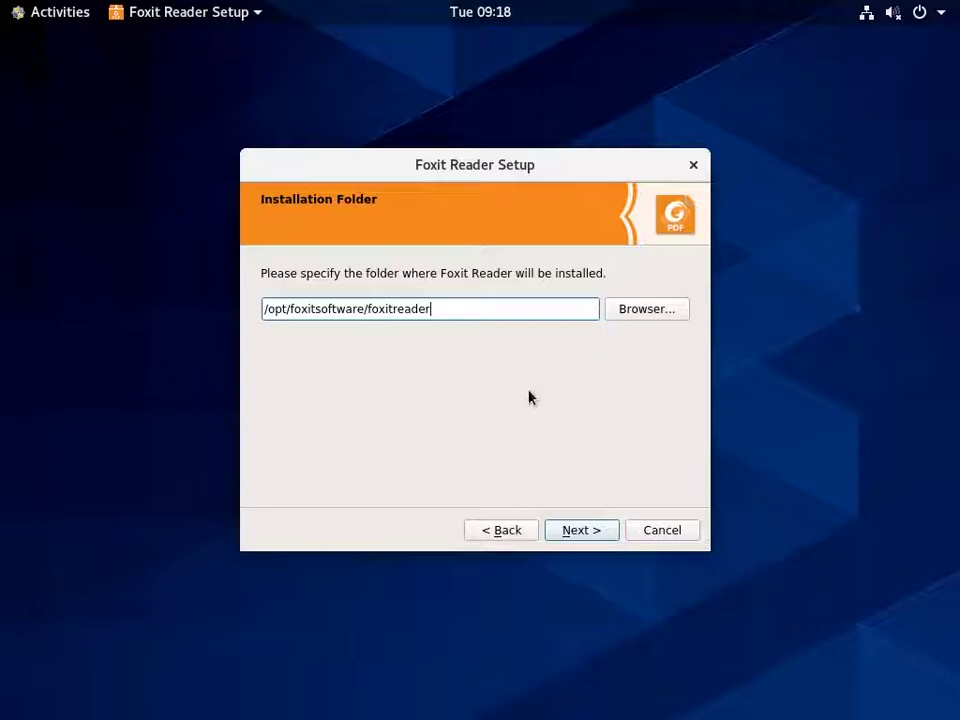
# - Accept the license, install to /opt/foxitsoftware/foxitreader, and finish the setup wizard
pyautogui.click(580, 530)
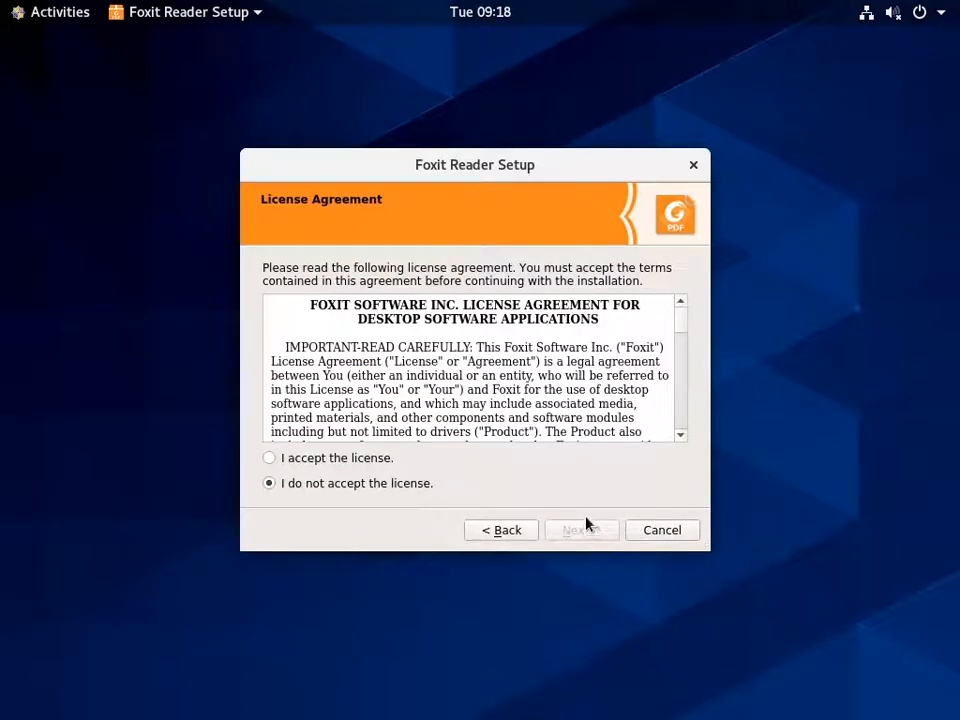
pyautogui.click(268, 456)
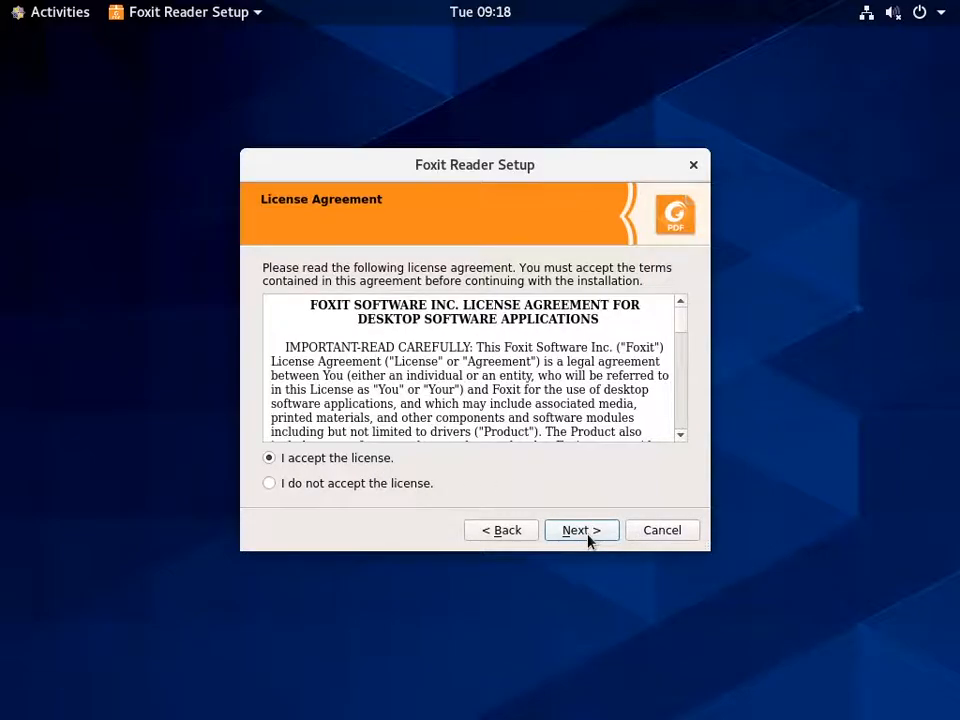
pyautogui.click(580, 530)
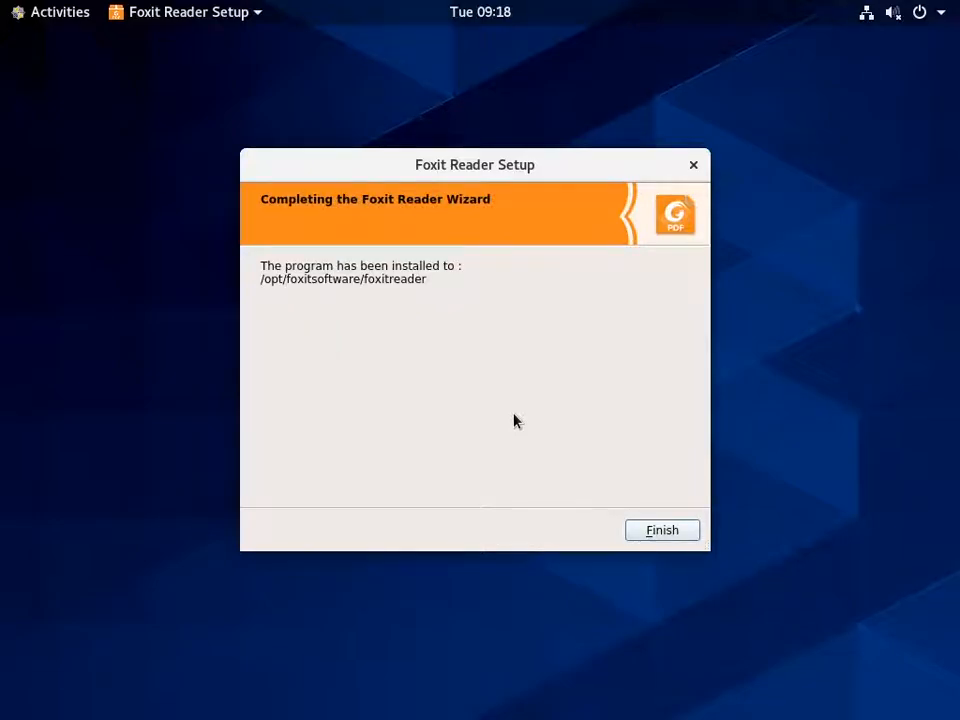
pyautogui.moveTo(536, 458)
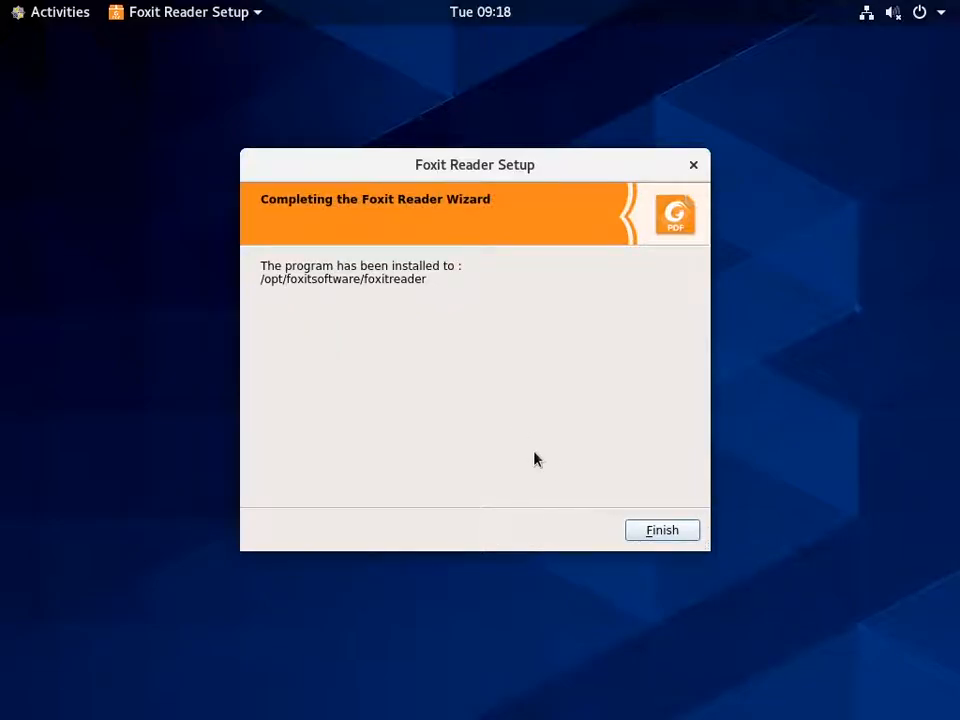
pyautogui.click(662, 530)
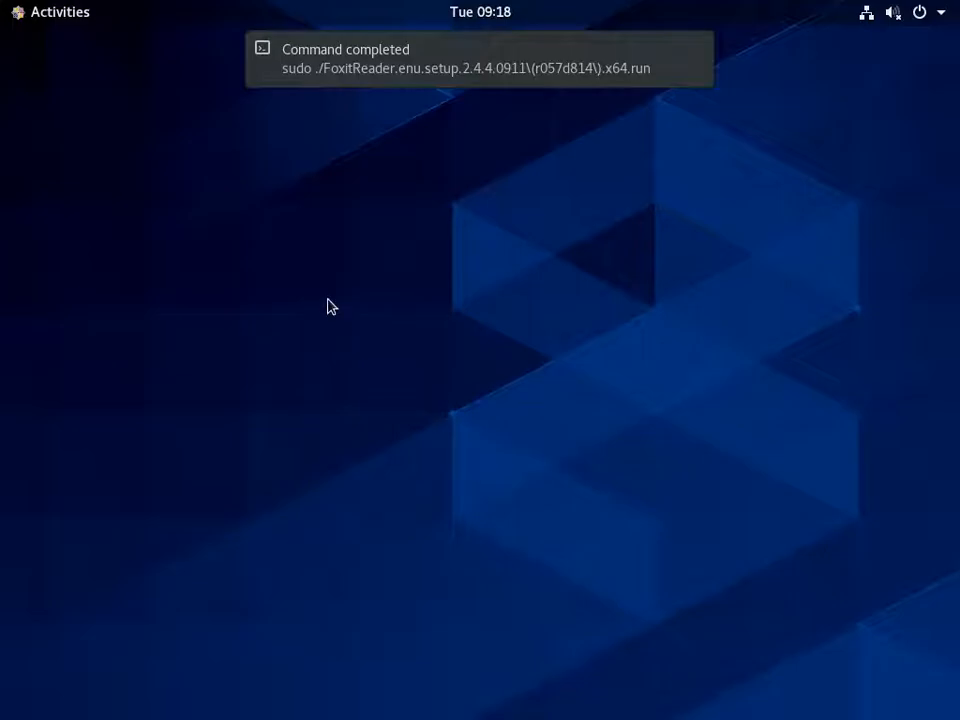
pyautogui.moveTo(160, 166)
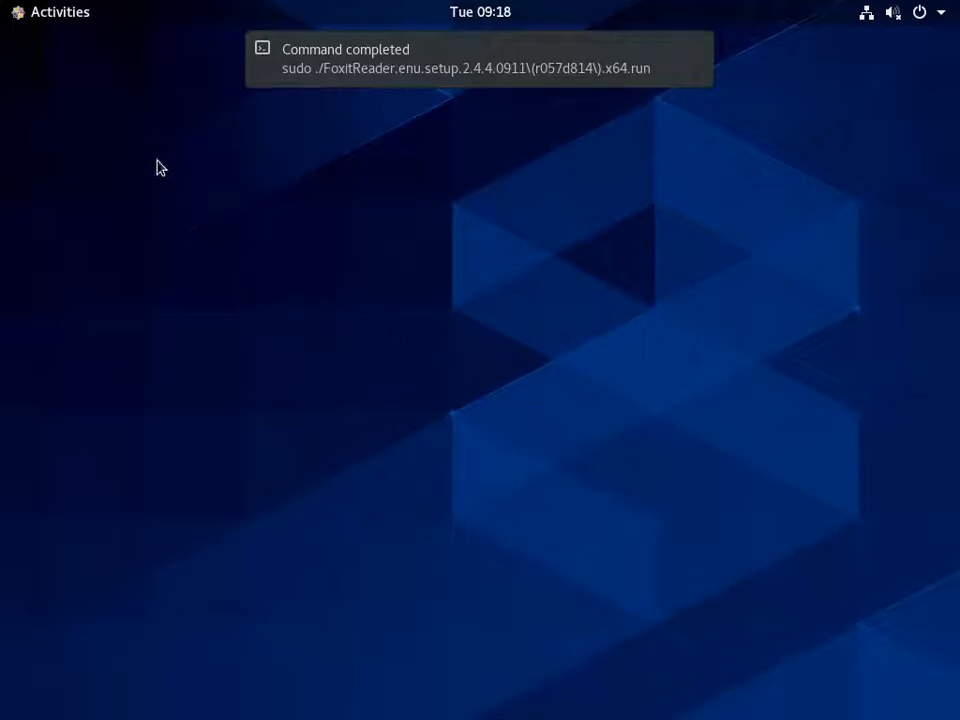
pyautogui.click(58, 12)
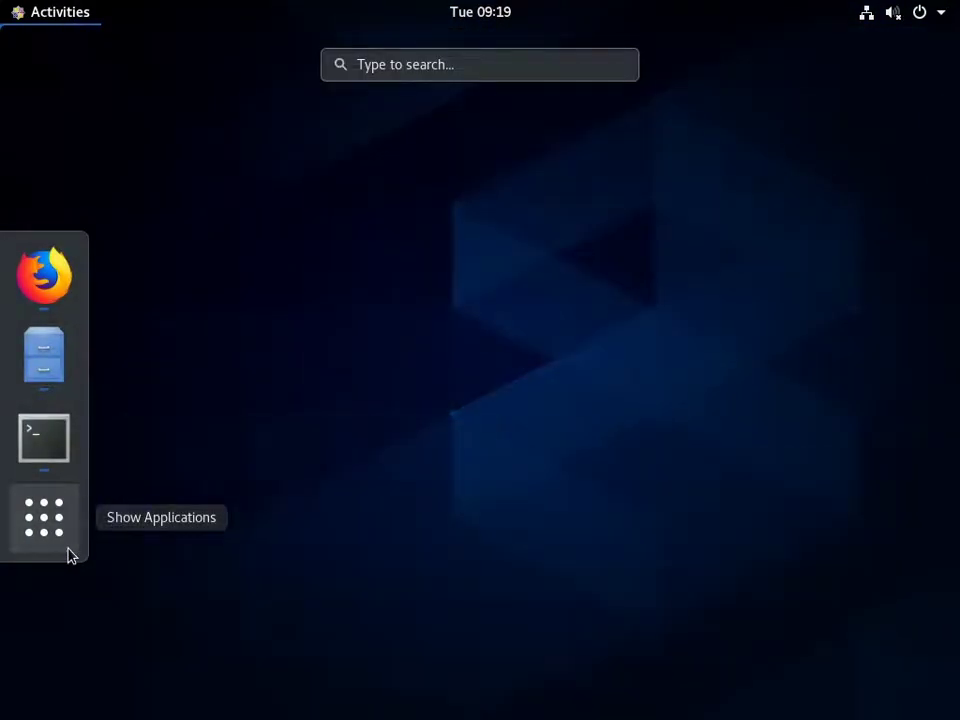
# - Search GNOME applications for 'foxit' and launch Foxit Reader
pyautogui.click(44, 518)
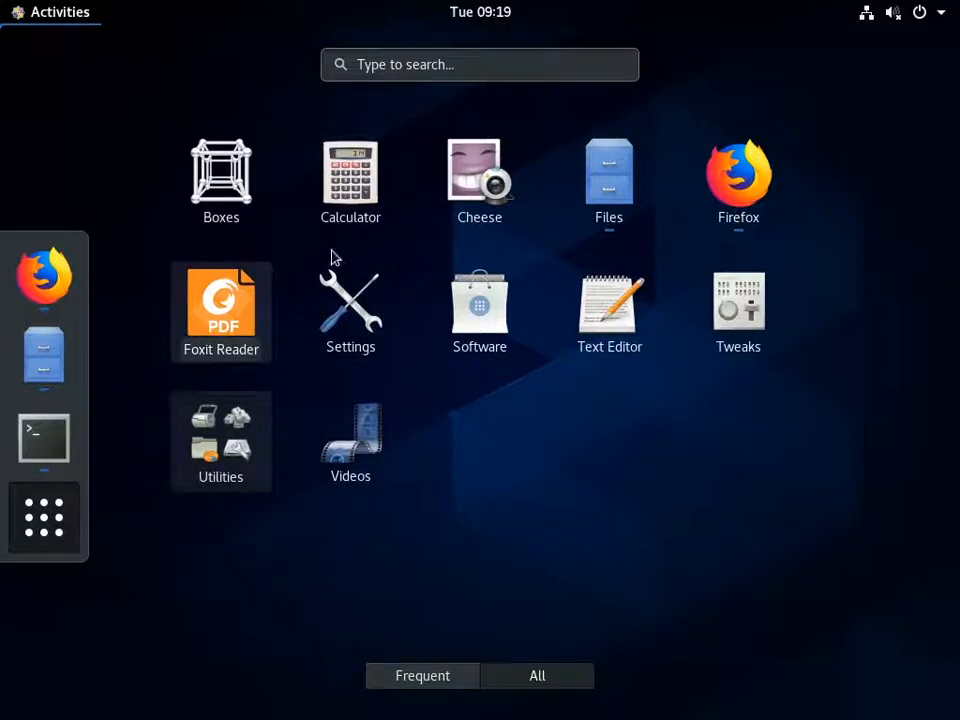
pyautogui.write('foxit')
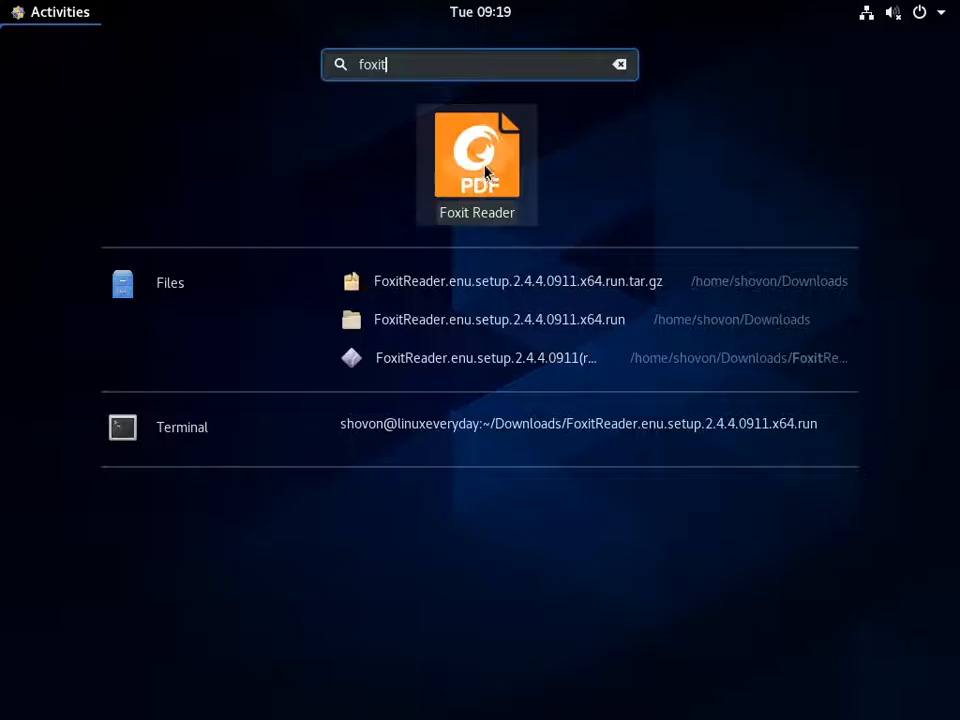
pyautogui.click(476, 160)
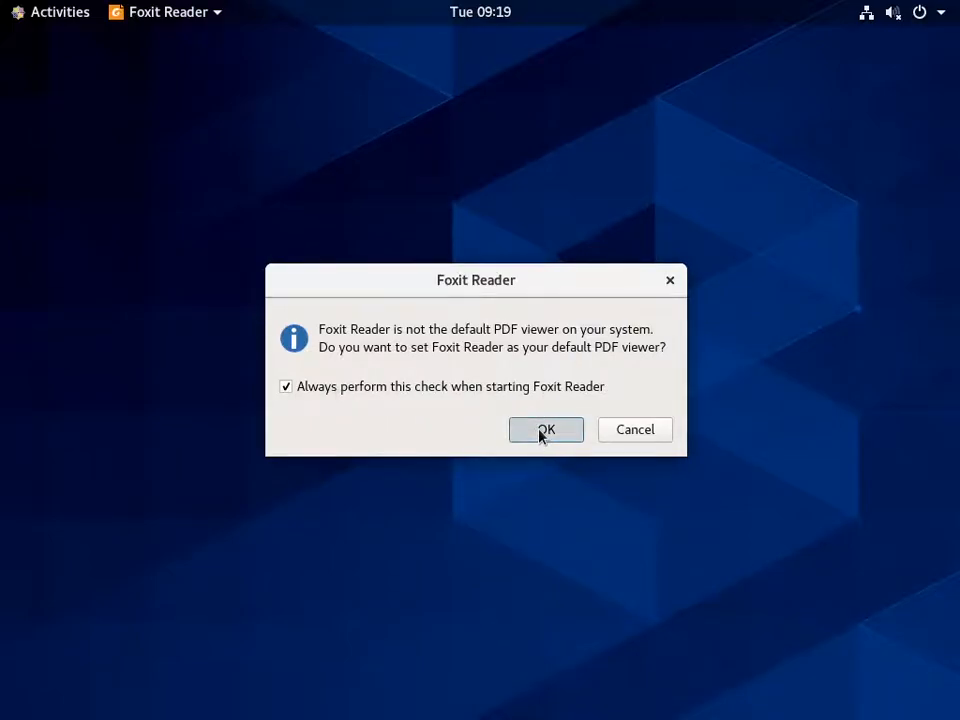
# - Make Foxit Reader the default PDF viewer, then close the program
pyautogui.click(544, 430)
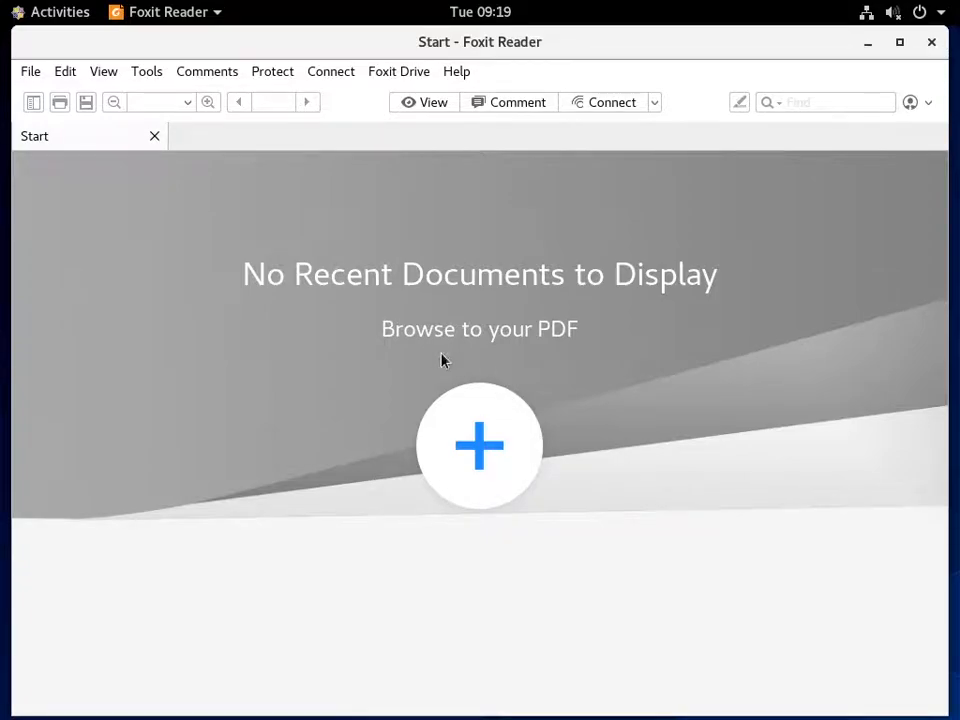
pyautogui.moveTo(520, 310)
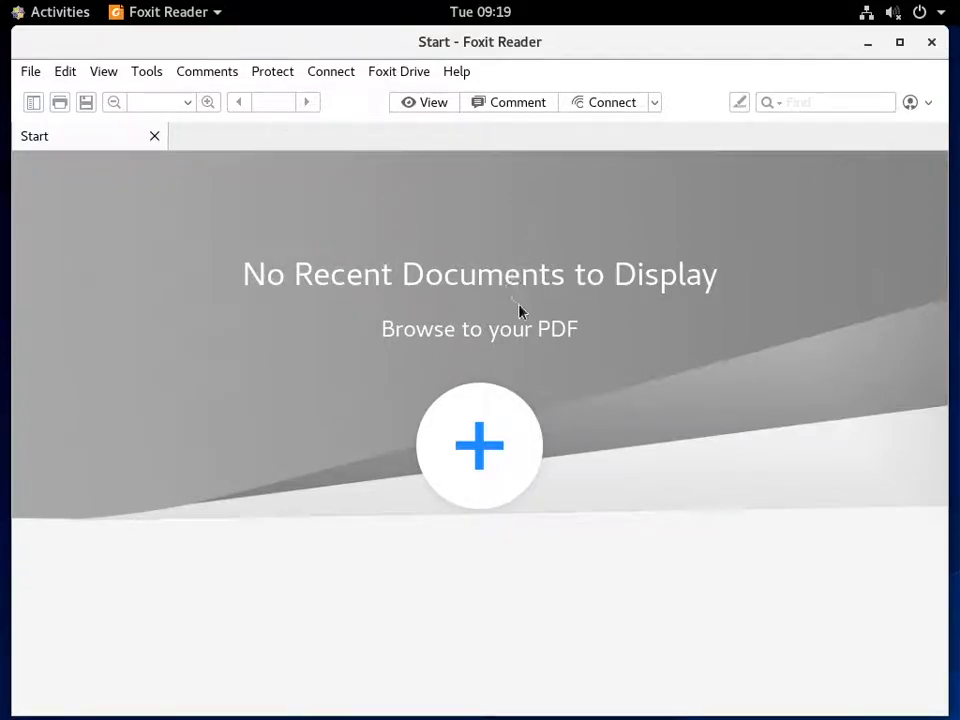
pyautogui.moveTo(932, 44)
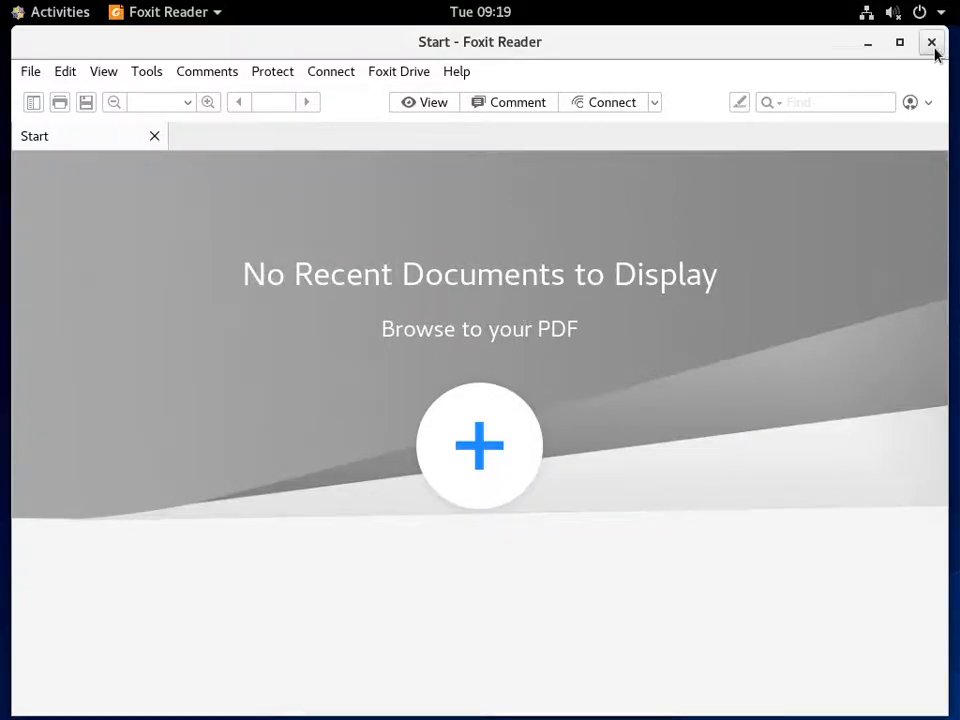
pyautogui.click(60, 12)
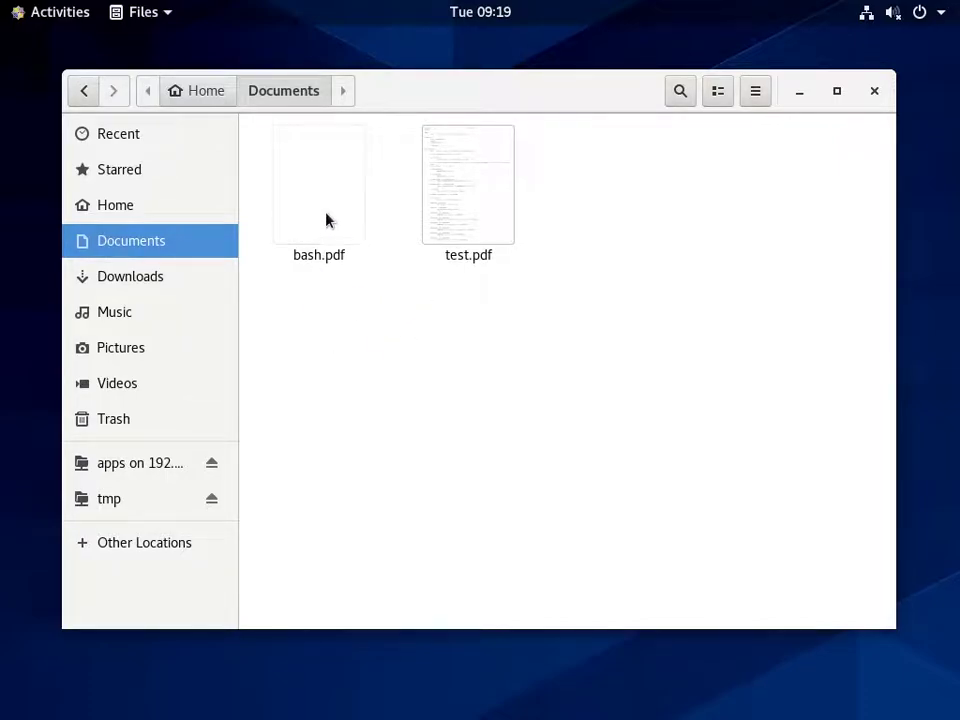
# - Select bash.pdf (733.1 kB) in the Documents folder
pyautogui.click(318, 184)
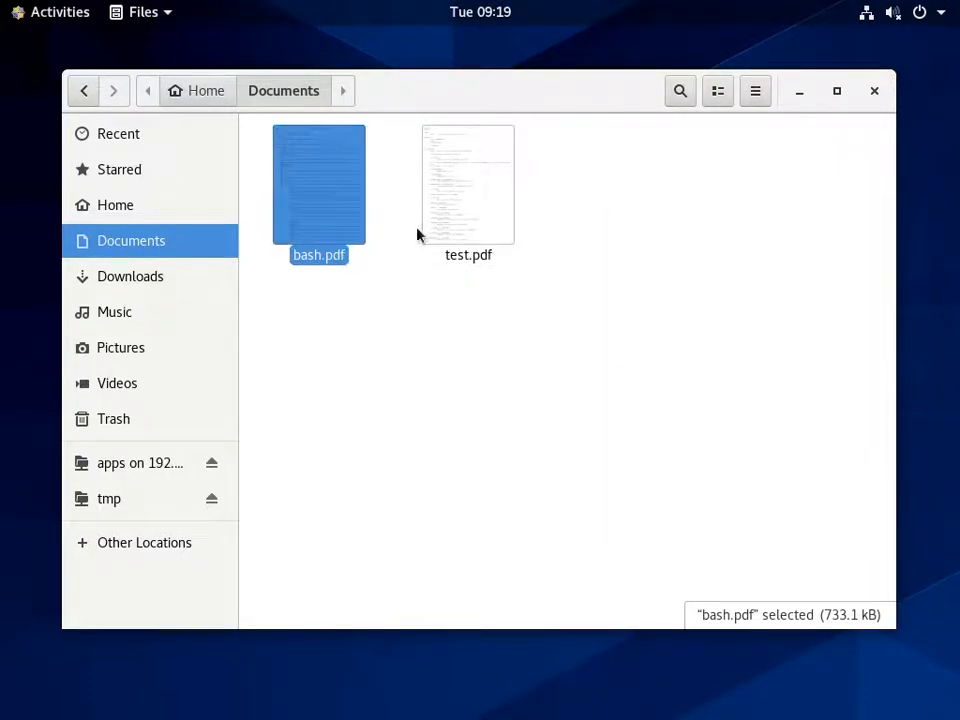
pyautogui.moveTo(472, 292)
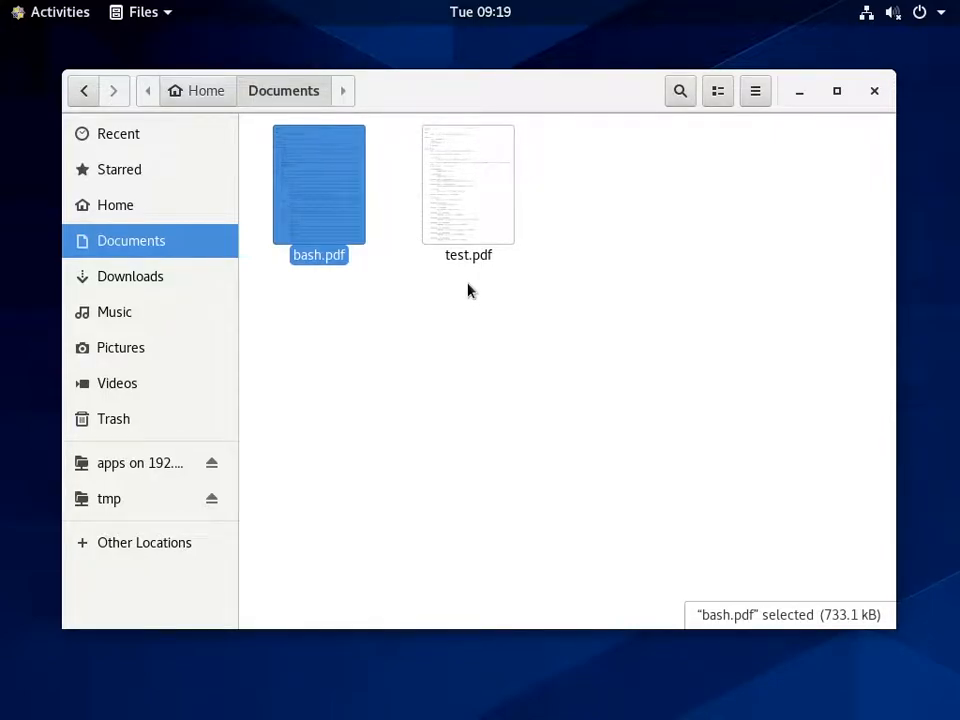
# - Load bash.pdf, hide the Bookmarks panel to widen the page, and scroll down through it
pyautogui.doubleClick(318, 184)
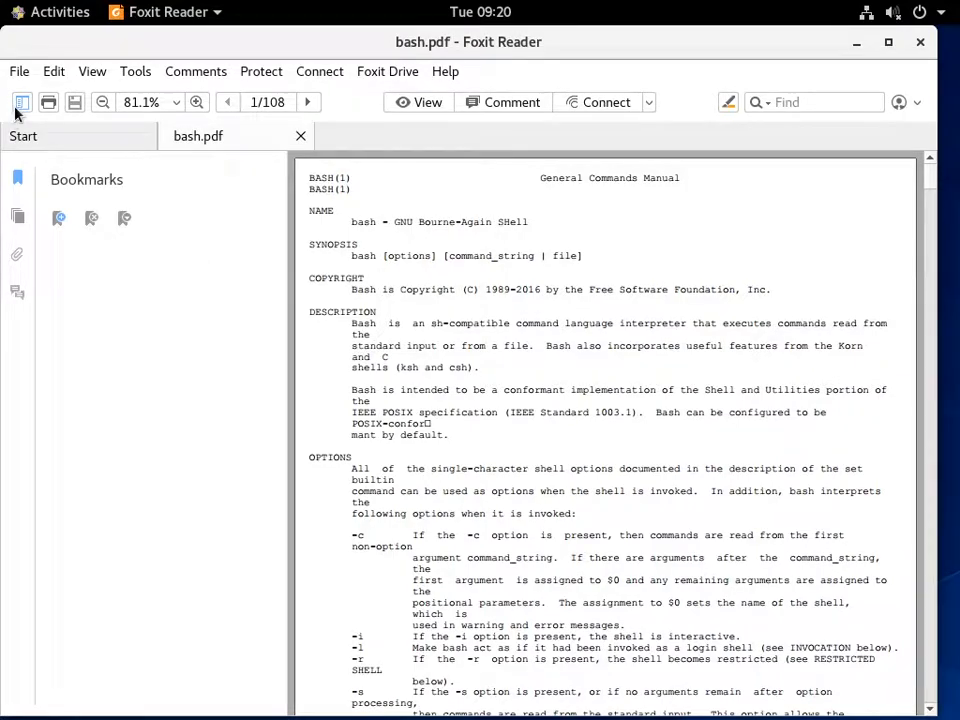
pyautogui.click(16, 104)
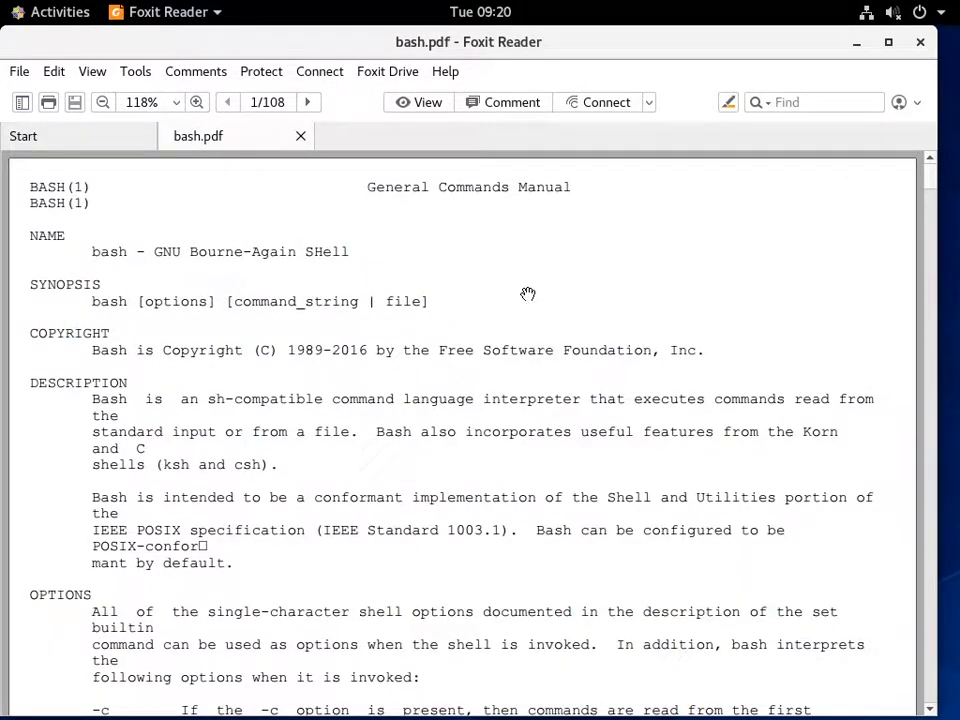
pyautogui.moveTo(482, 308)
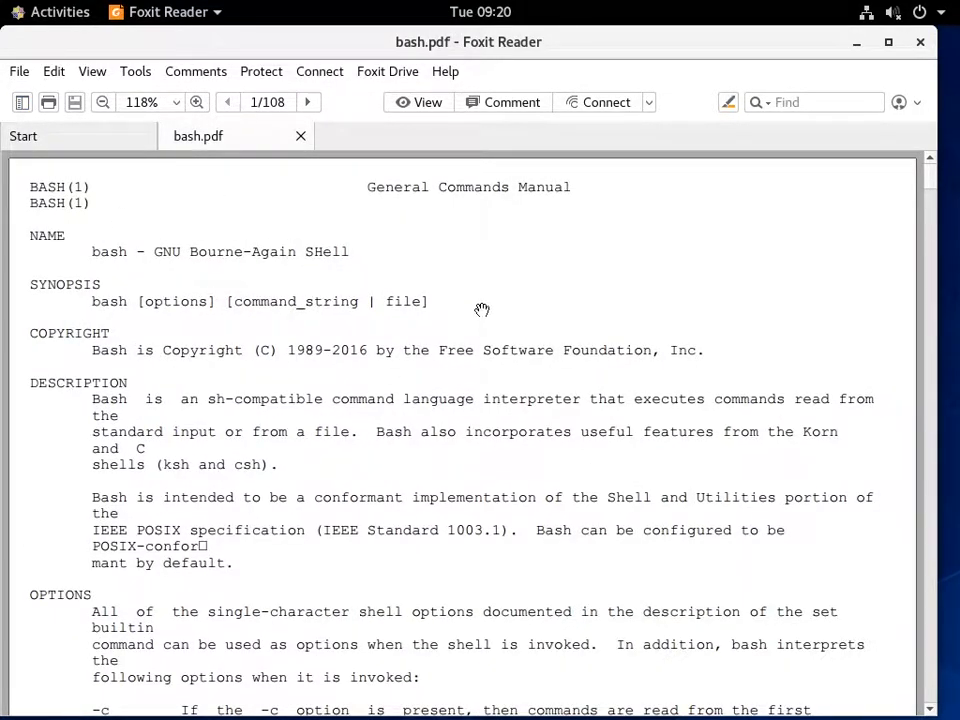
pyautogui.scroll(-3)
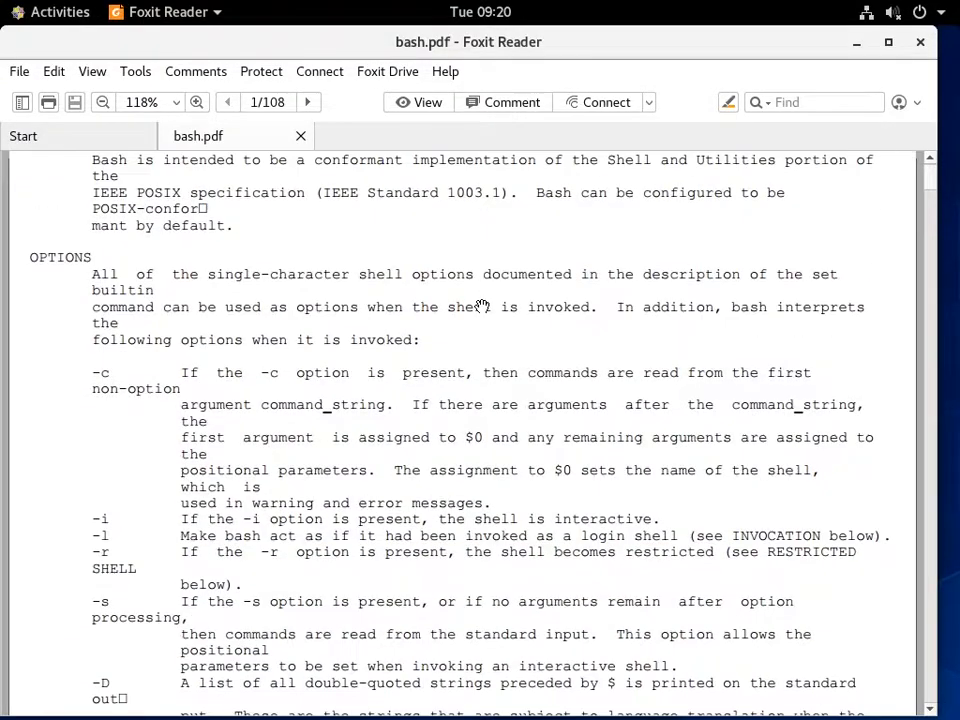
pyautogui.scroll(-3)
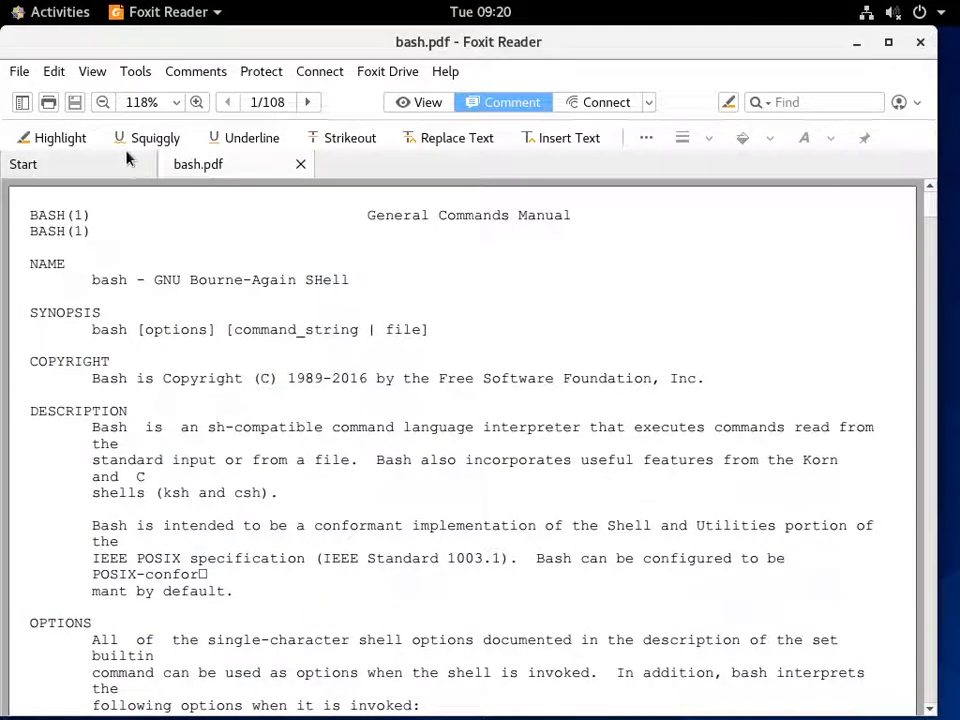
# - Highlight 'GNU Bourne-Again SHell', squiggly-underline the copyright line, and draw a thicker red pencil stroke
pyautogui.moveTo(152, 280); pyautogui.dragTo(348, 280)
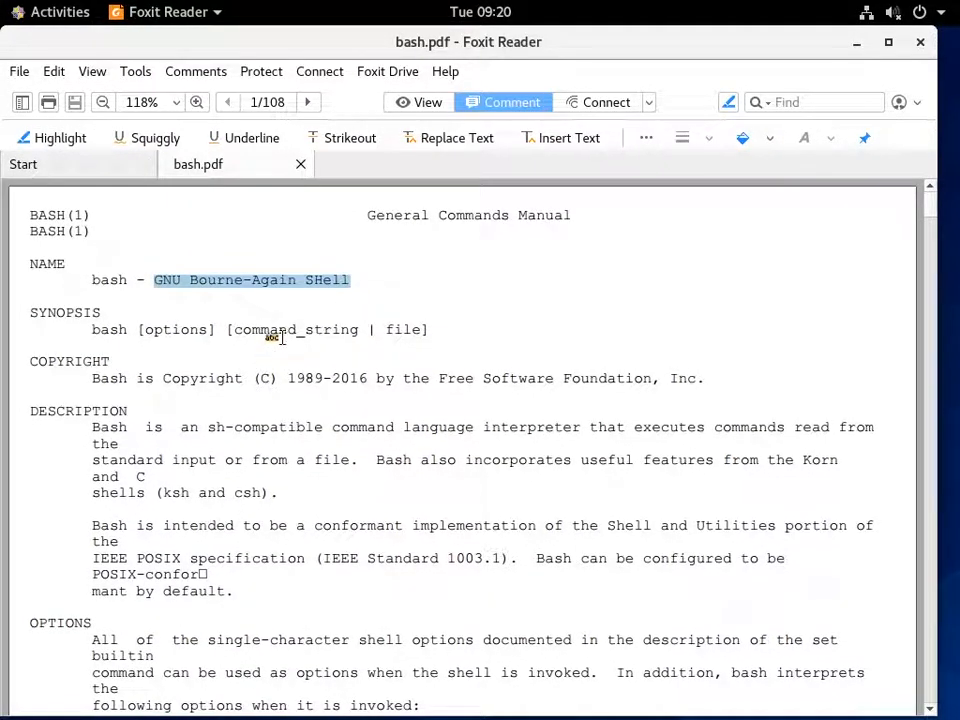
pyautogui.click(50, 138)
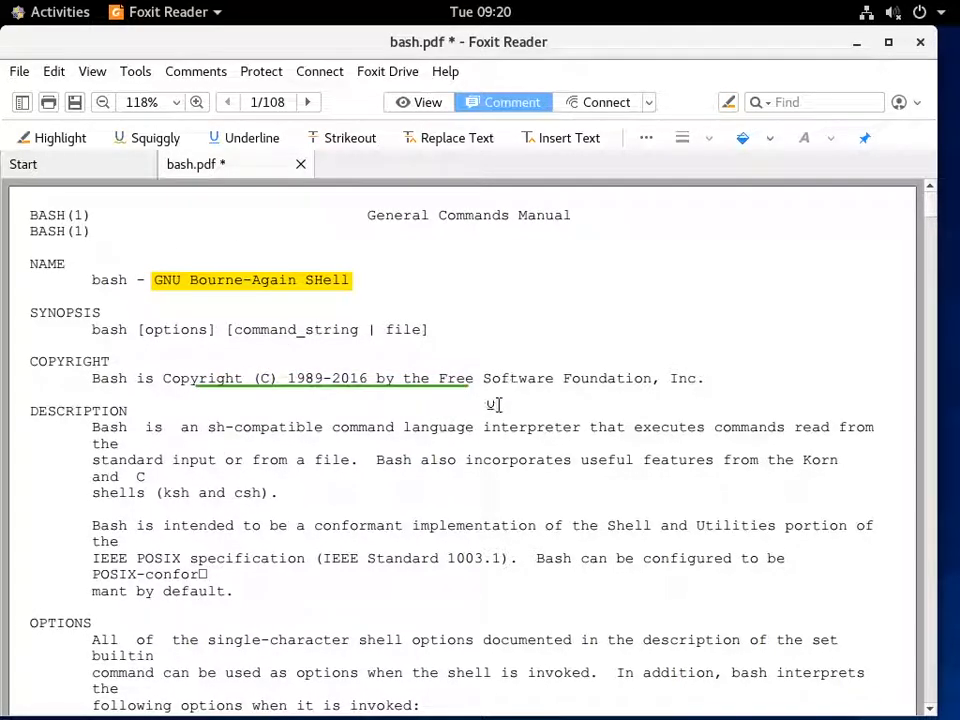
pyautogui.click(644, 136)
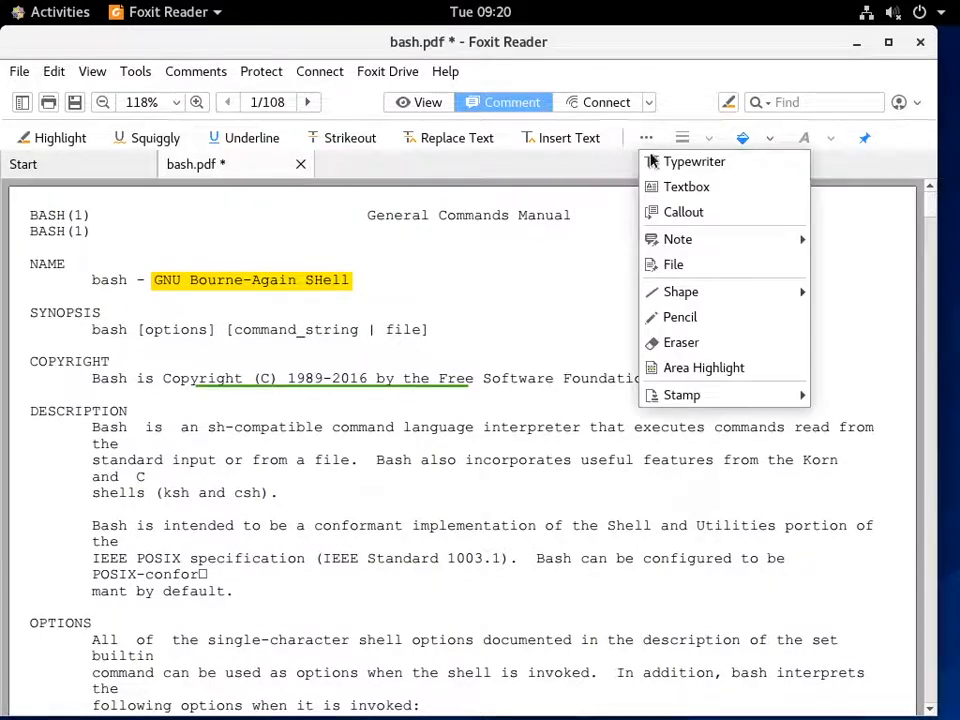
pyautogui.moveTo(564, 300); pyautogui.dragTo(530, 610)
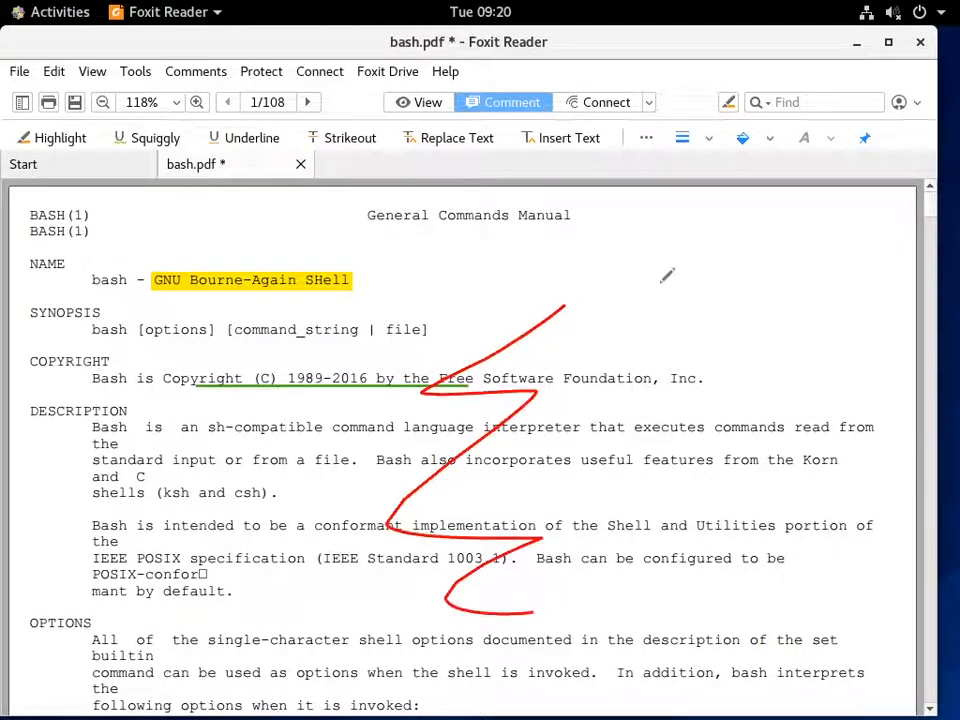
pyautogui.moveTo(592, 348)
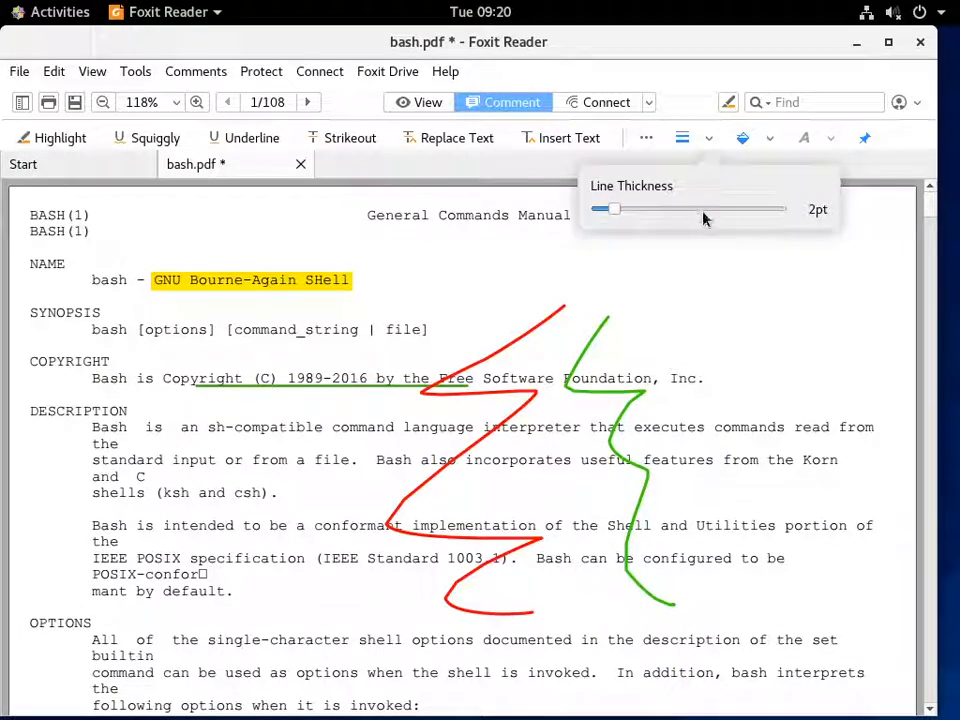
pyautogui.click(744, 138)
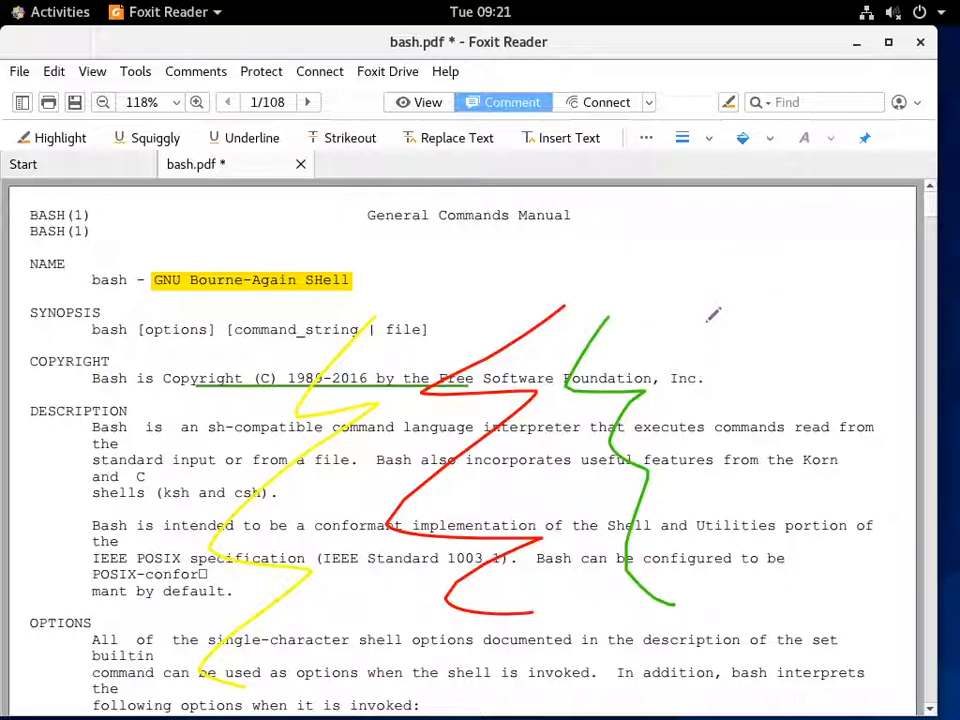
pyautogui.moveTo(564, 226)
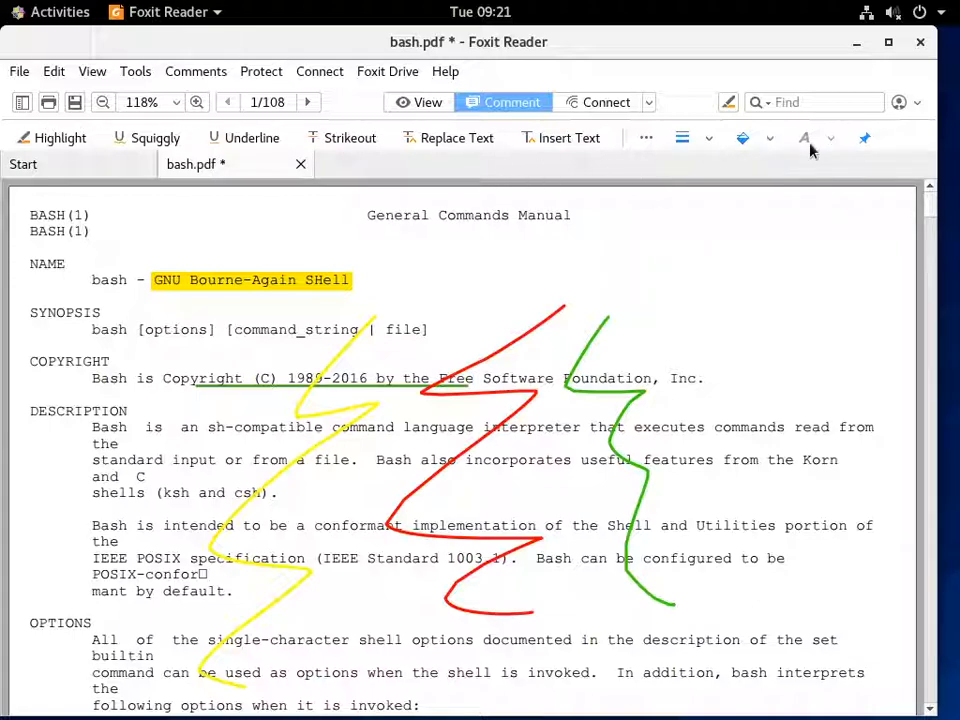
# - Place a Textbox beside the NAME line containing 'kaj dsasd q'
pyautogui.click(644, 138)
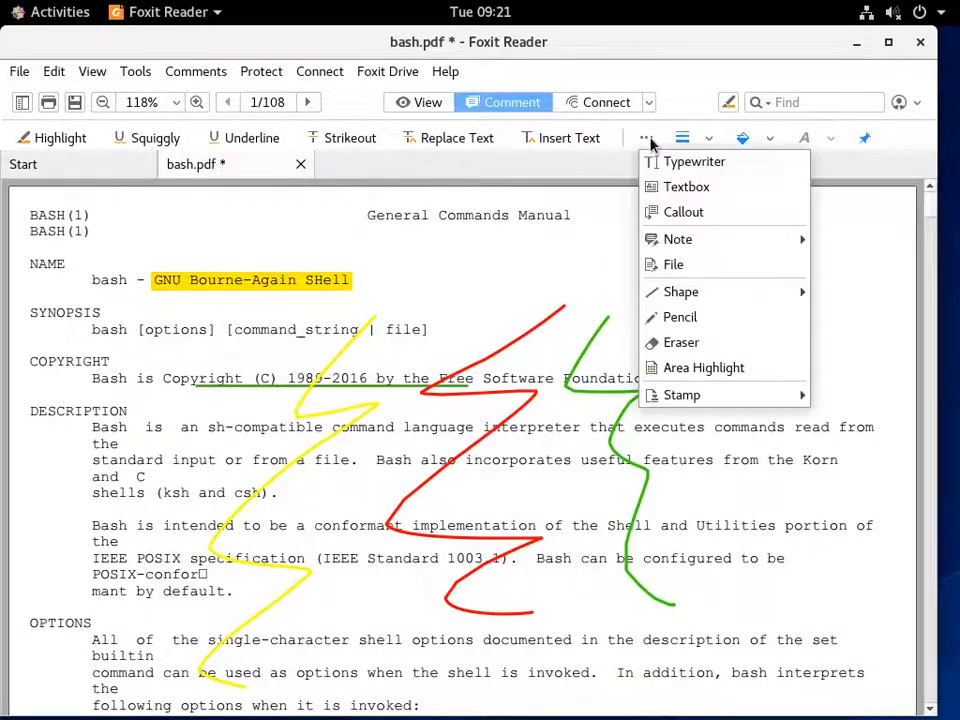
pyautogui.moveTo(686, 188)
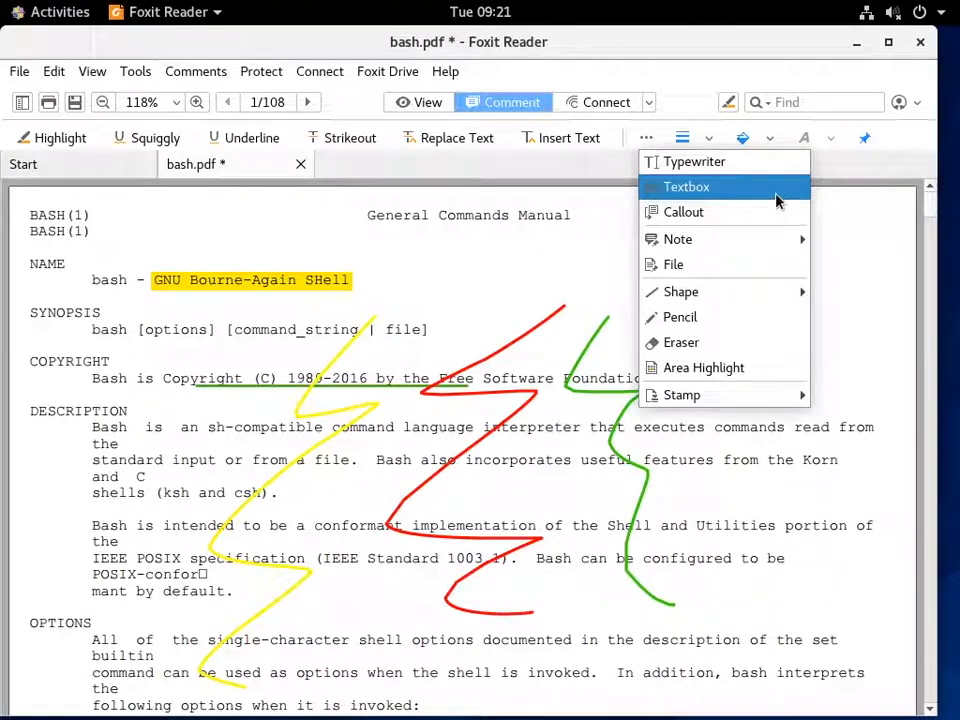
pyautogui.click(688, 186)
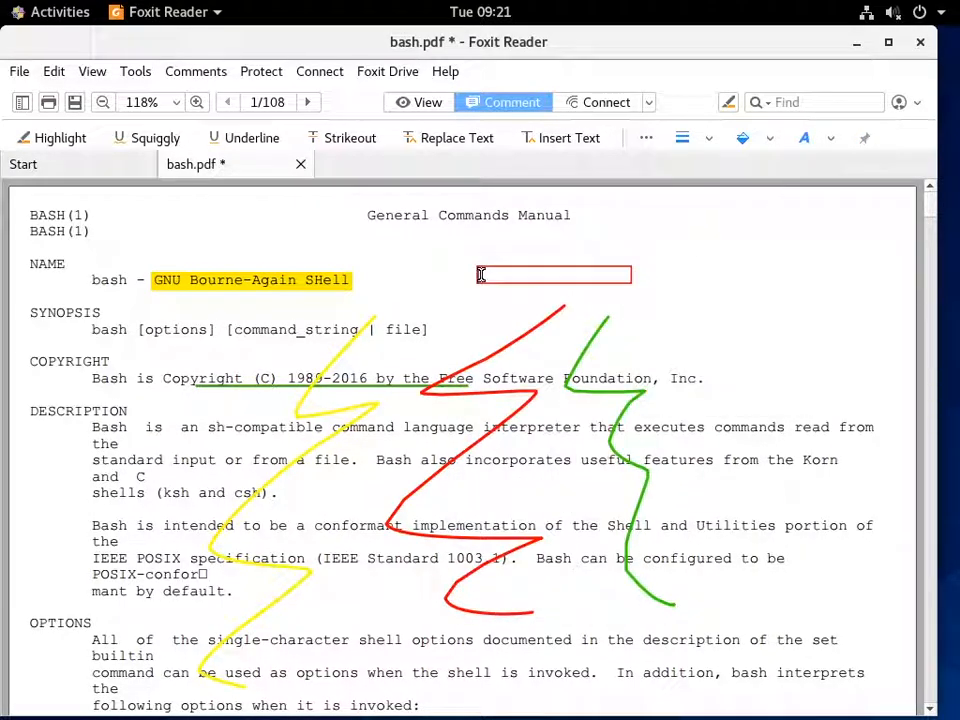
pyautogui.write('fkaj dsasd q')
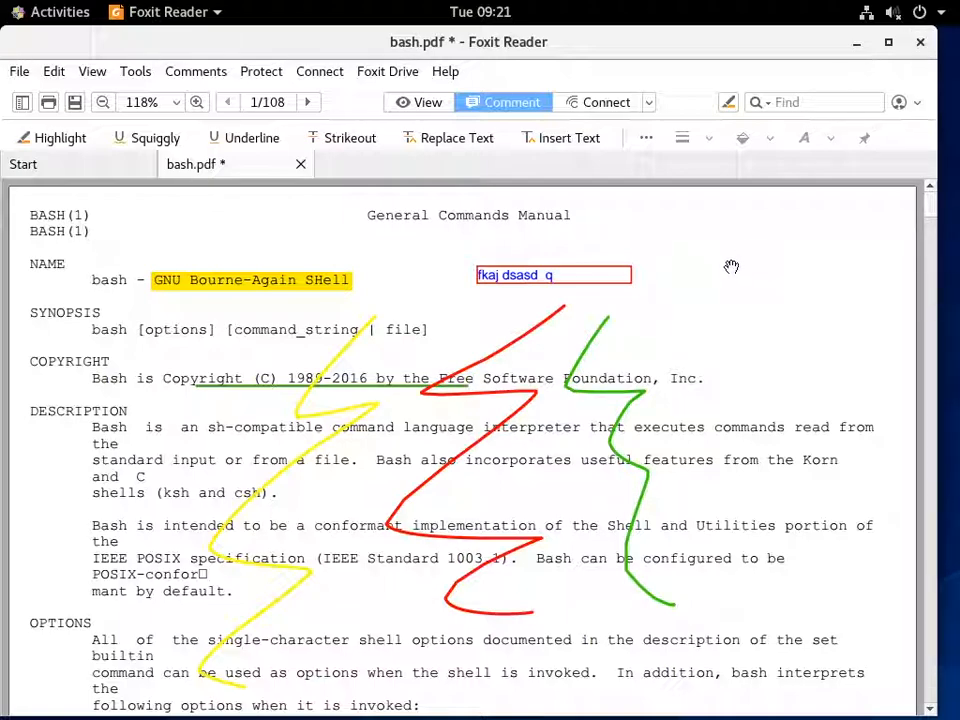
# - Close bash.pdf discarding the annotations, then close the Files window
pyautogui.click(920, 42)
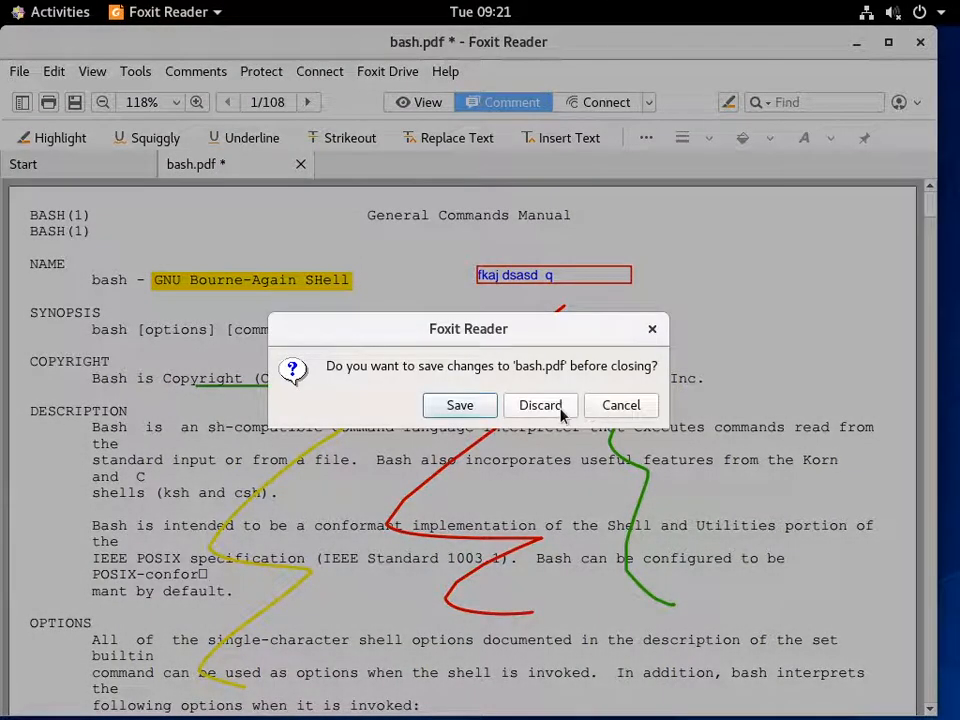
pyautogui.click(540, 404)
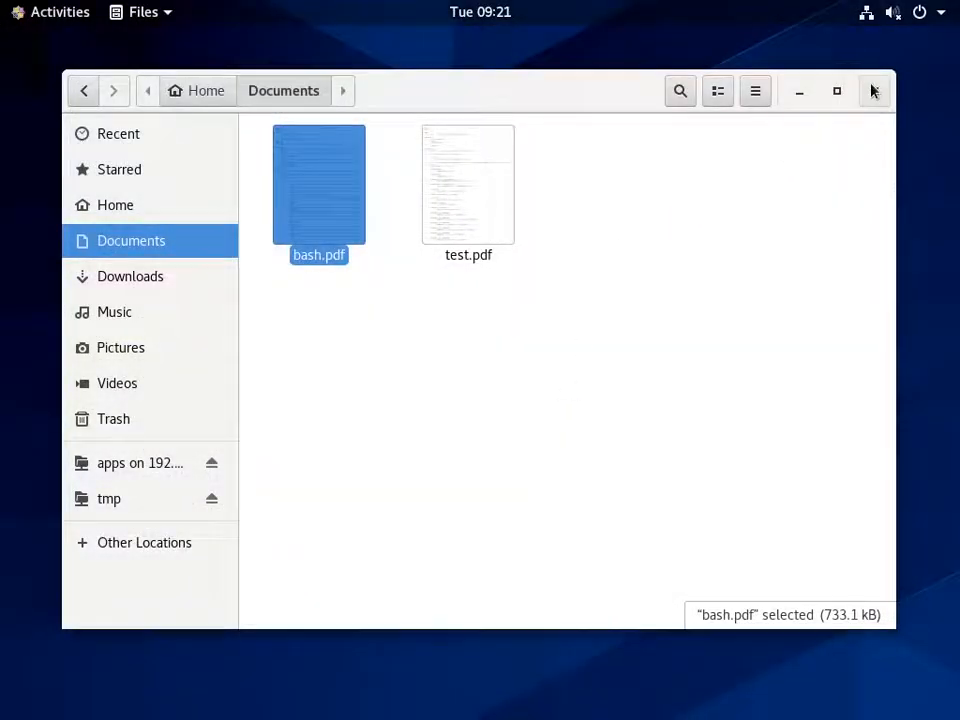
pyautogui.click(874, 90)
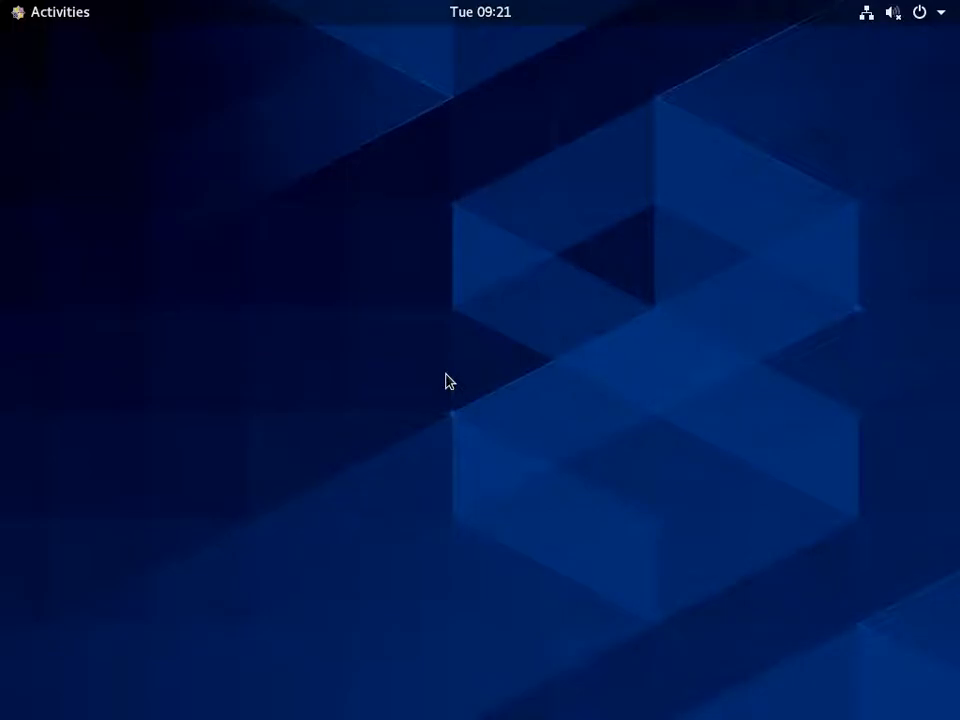